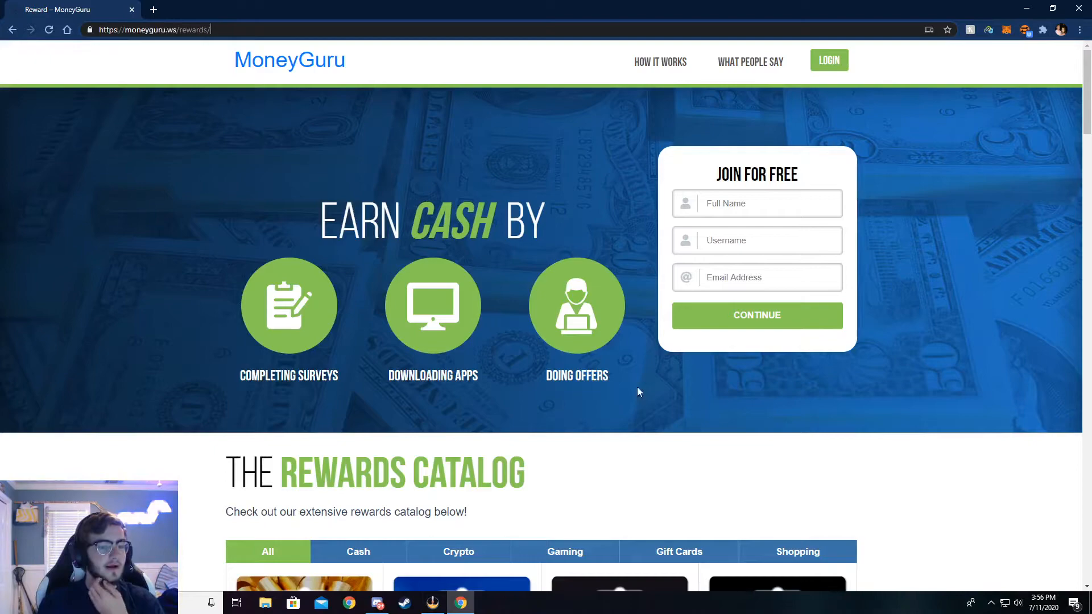
# Bring up the logged-in MoneyGuru dashboard with referral, task, click and $7767.50 earnings stats.
pyautogui.scroll(-3)
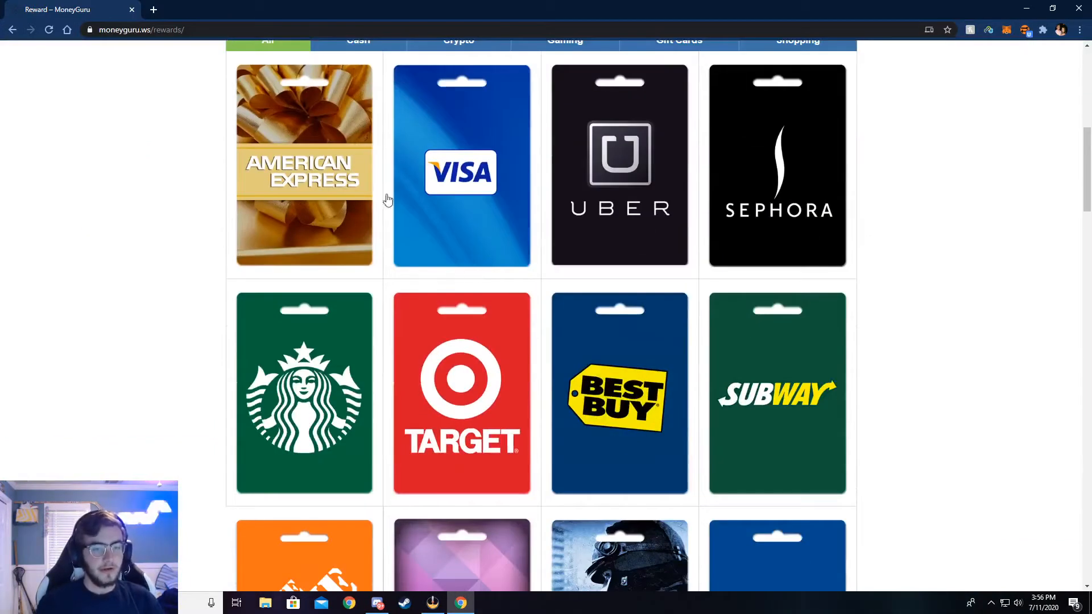
pyautogui.moveTo(414, 178)
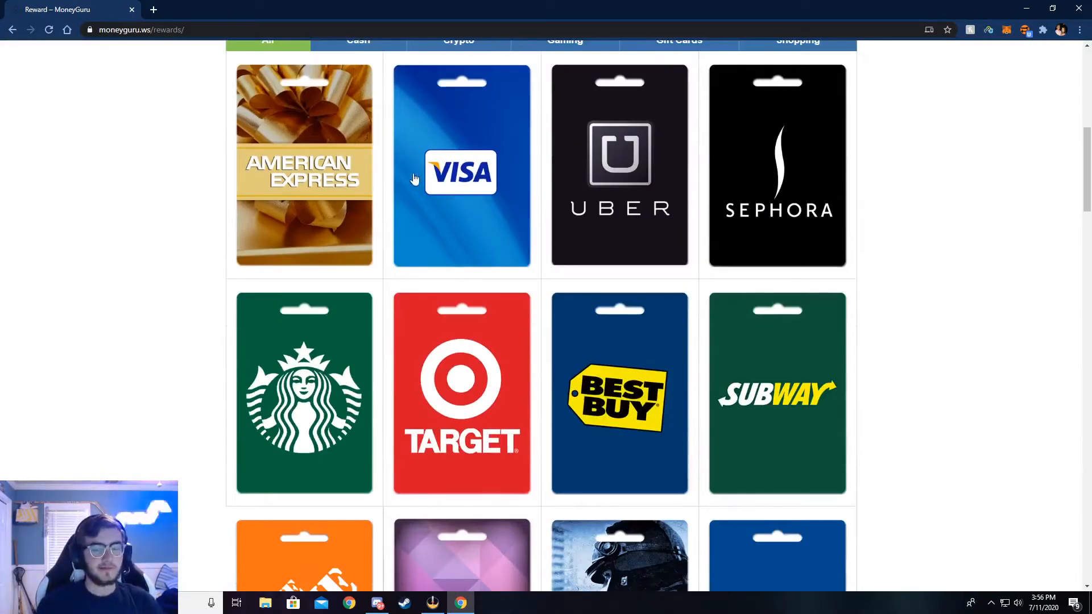
pyautogui.scroll(-3)
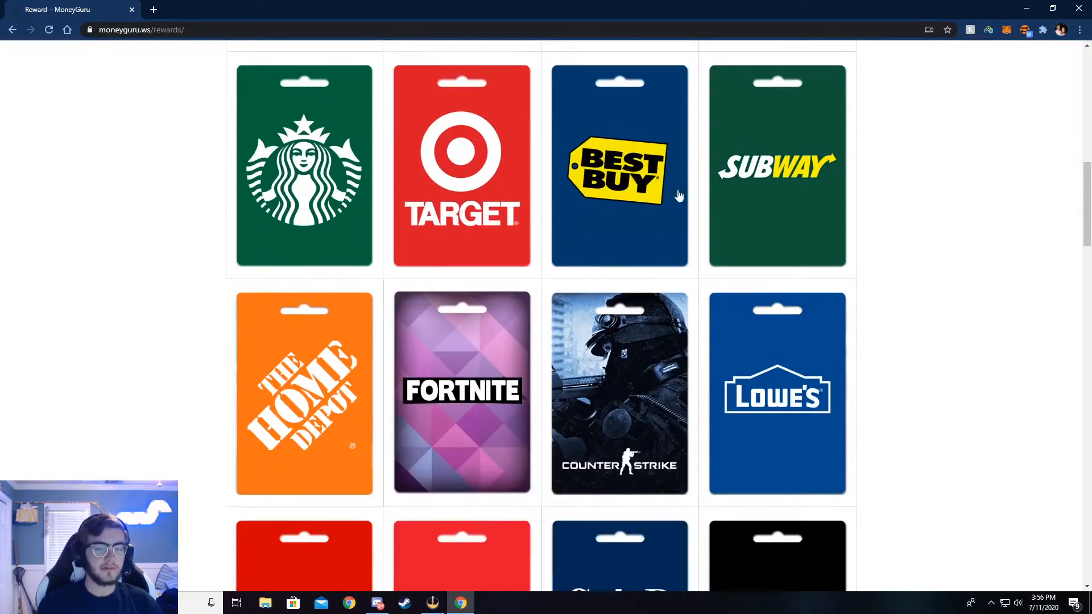
pyautogui.scroll(-3)
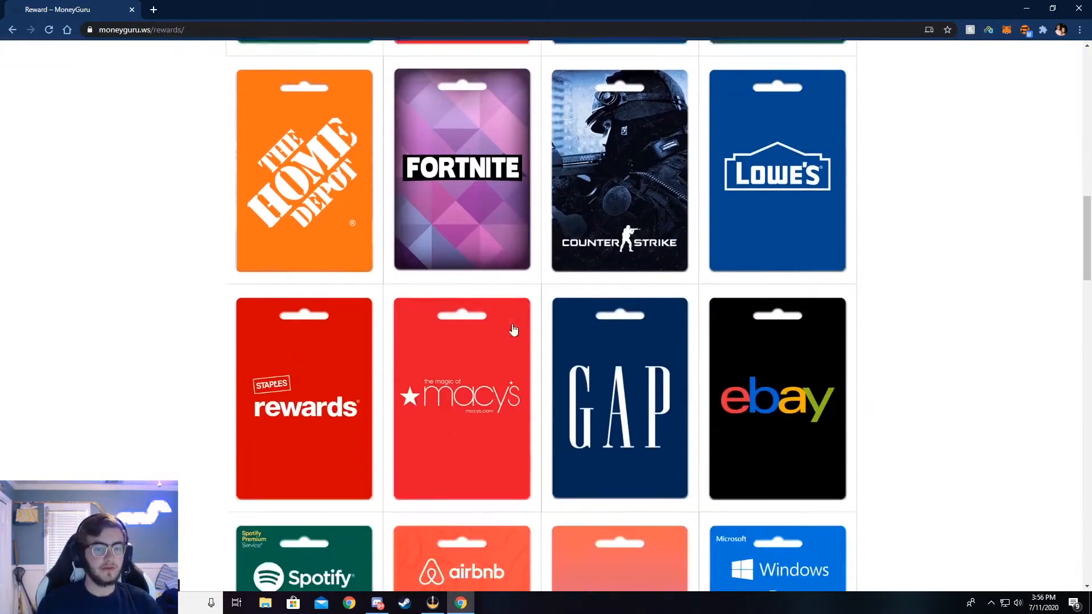
pyautogui.scroll(-3)
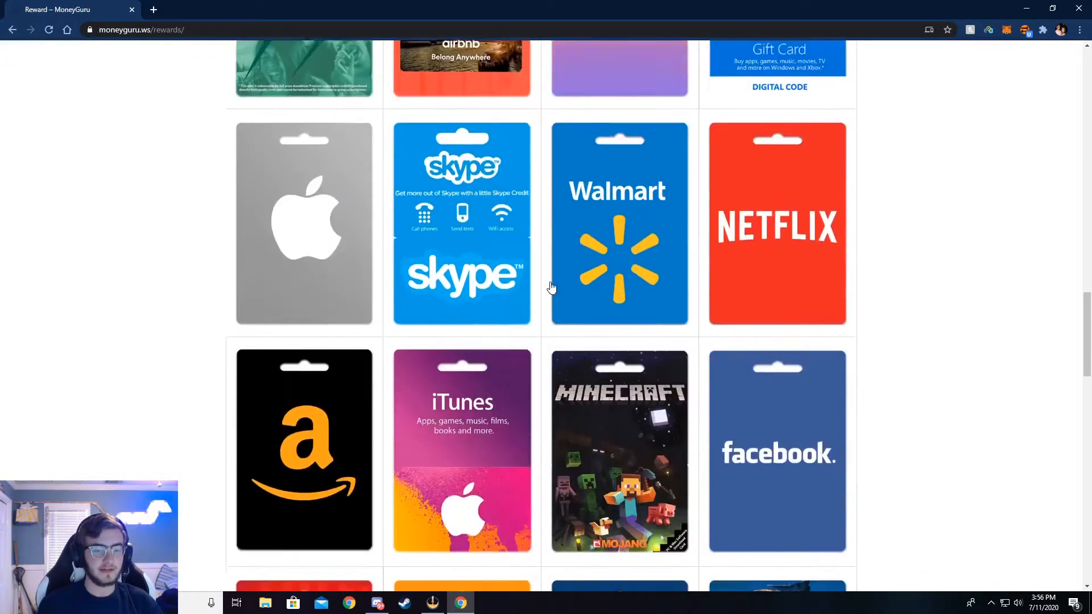
pyautogui.scroll(-3)
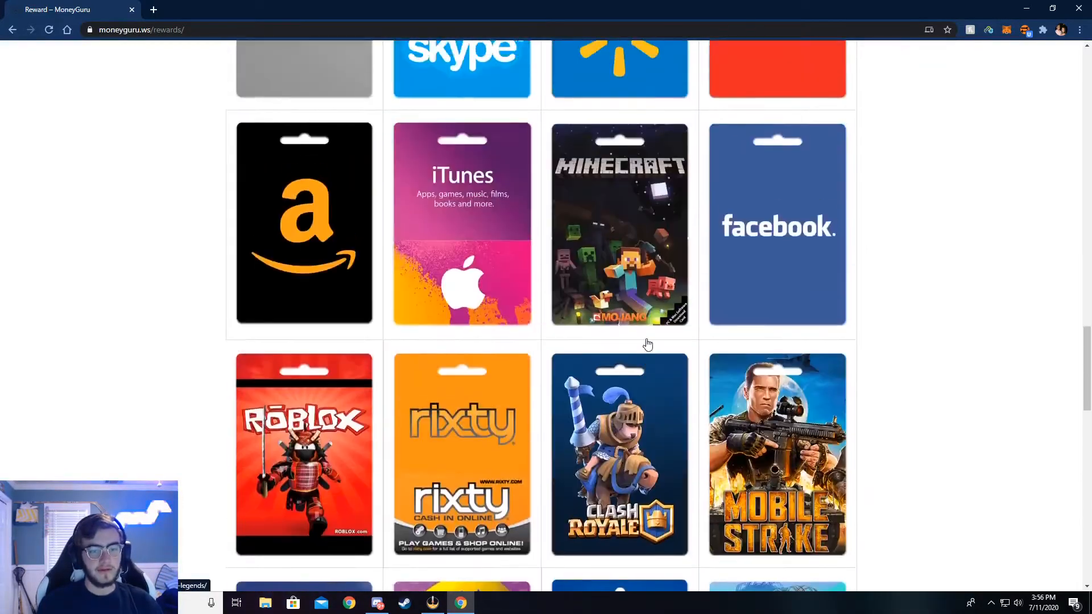
pyautogui.scroll(3)
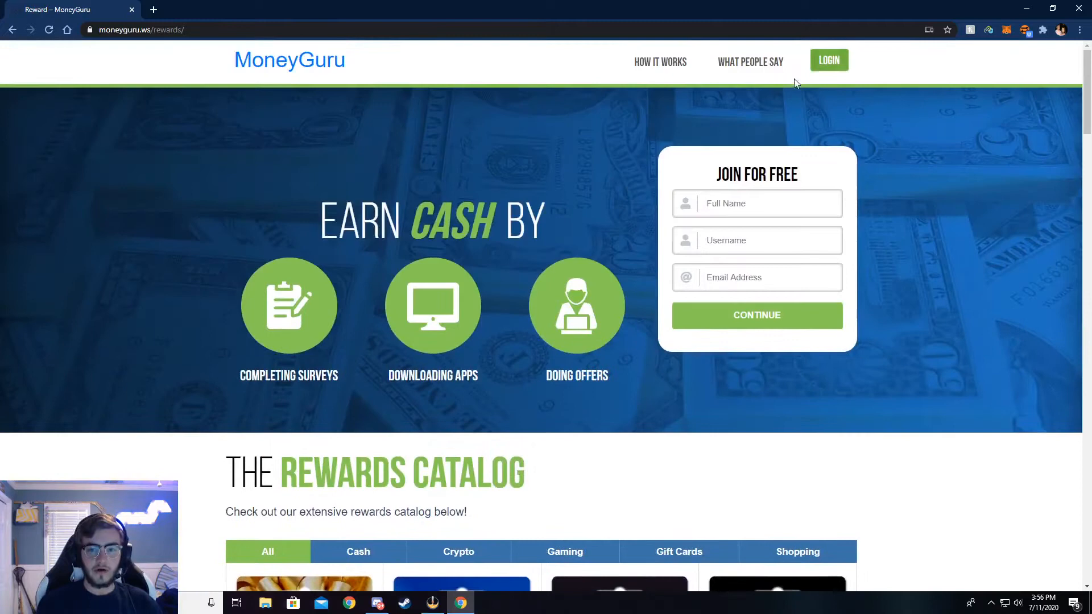
pyautogui.moveTo(829, 60)
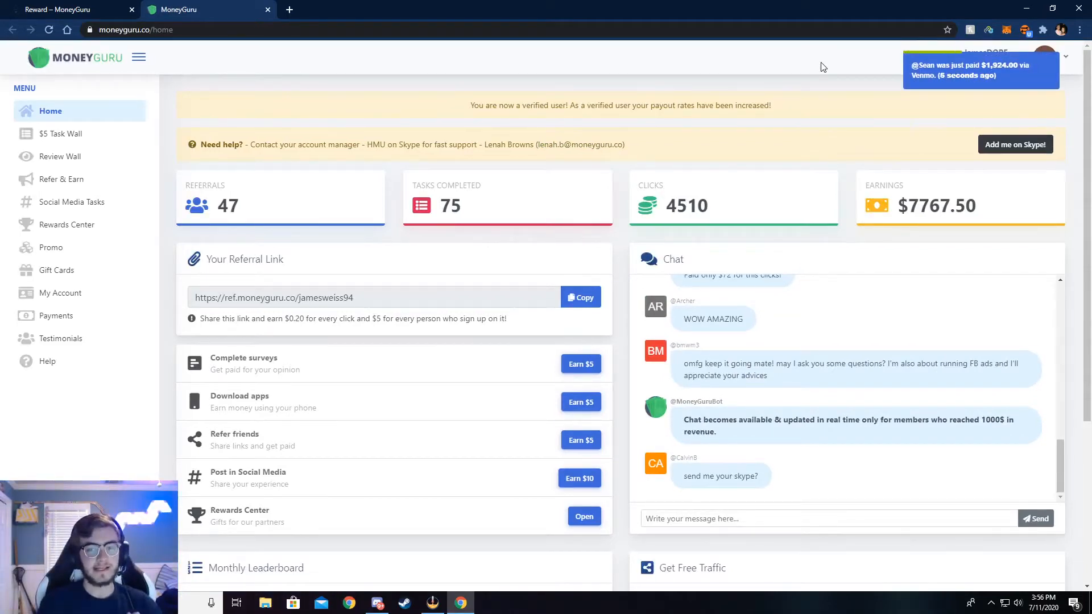
pyautogui.moveTo(671, 214)
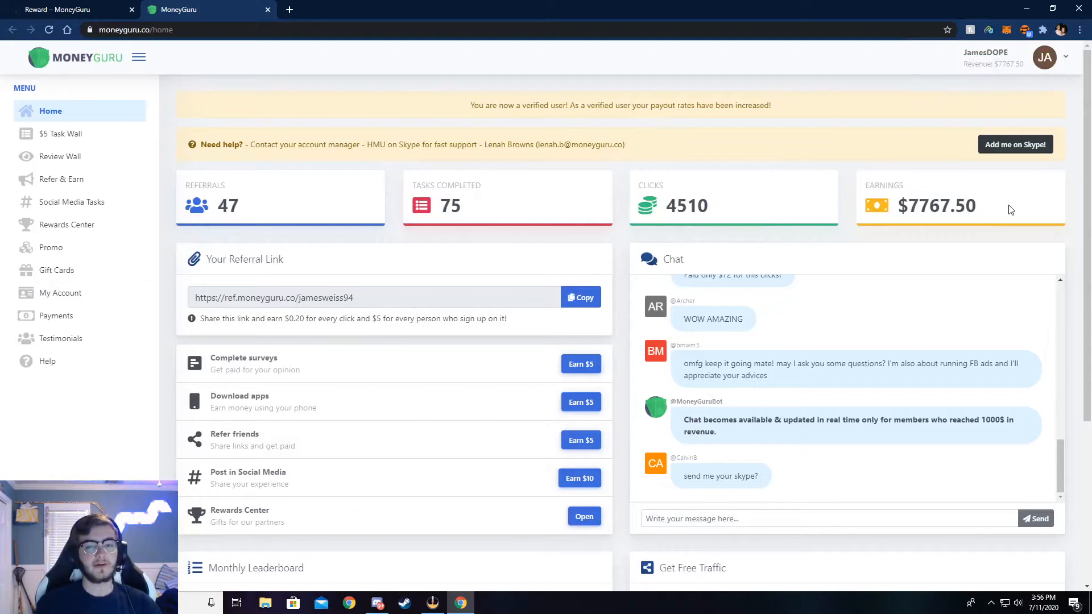
pyautogui.moveTo(910, 214)
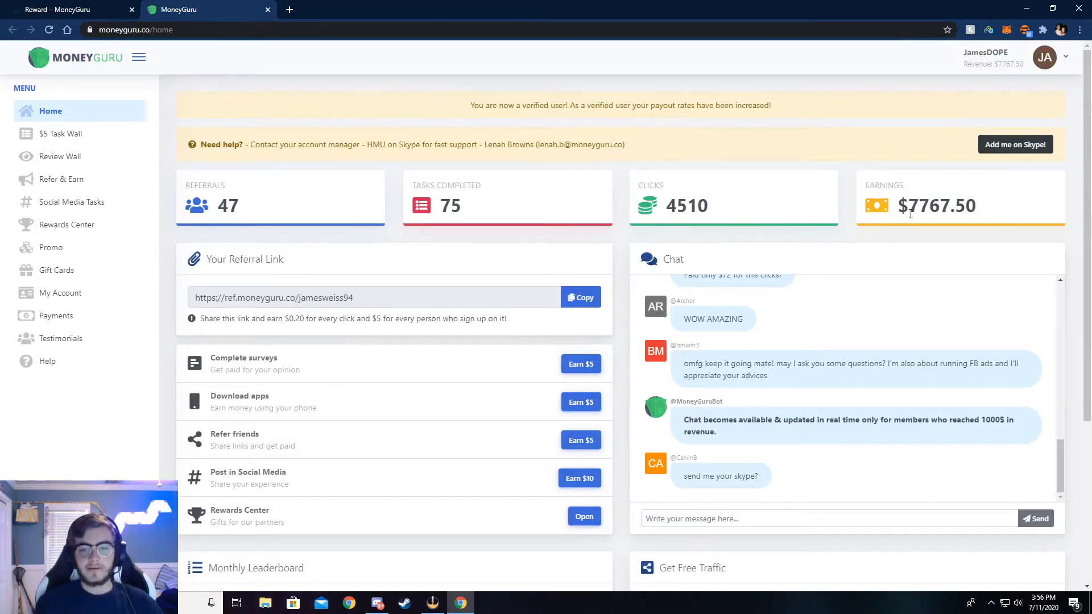
pyautogui.doubleClick(937, 206)
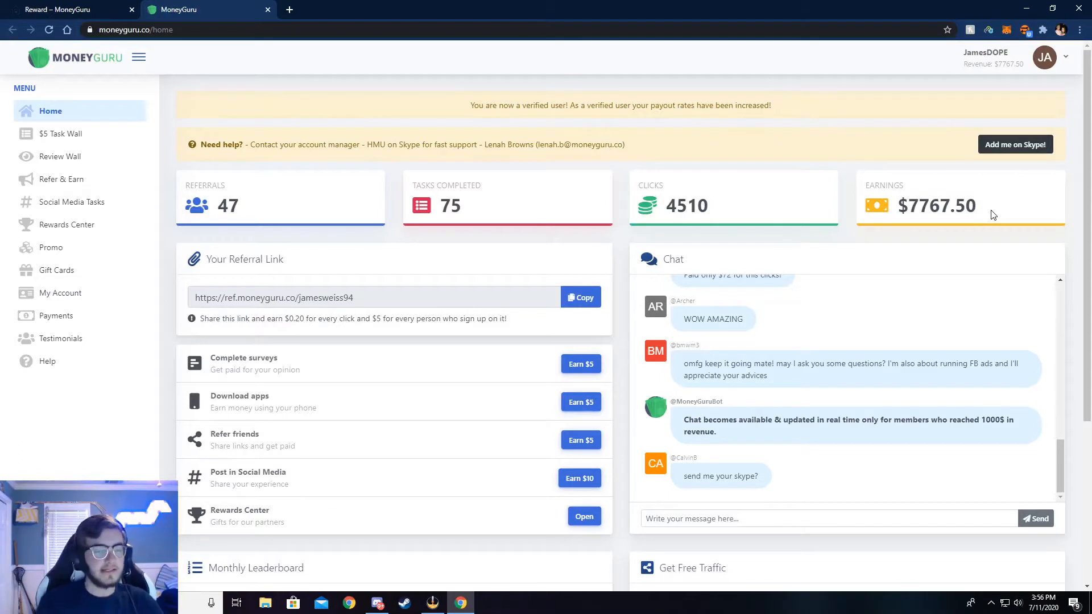
pyautogui.scroll(-3)
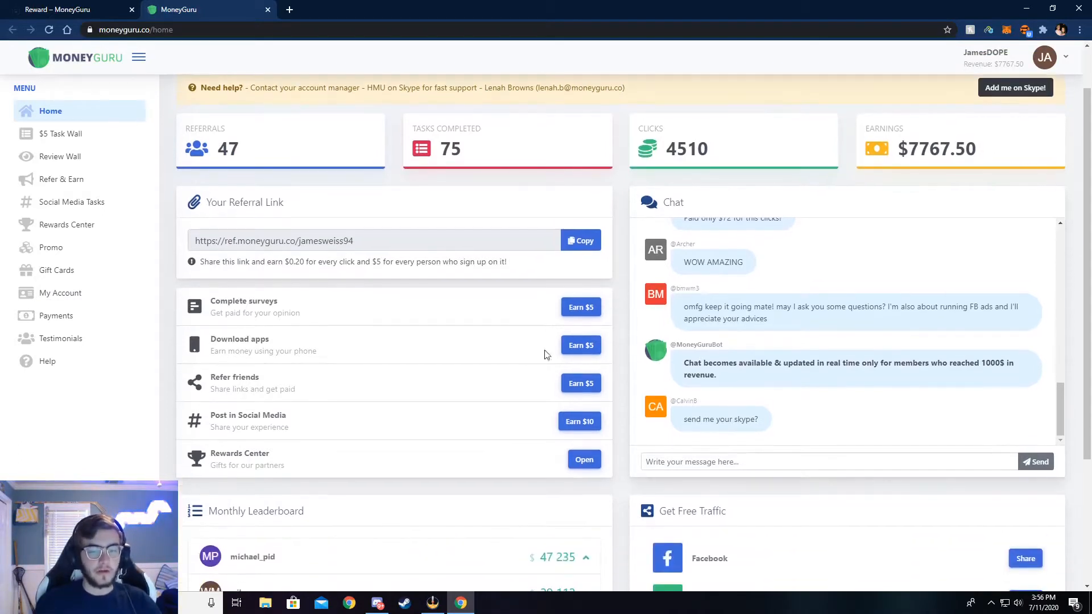
pyautogui.moveTo(205, 254)
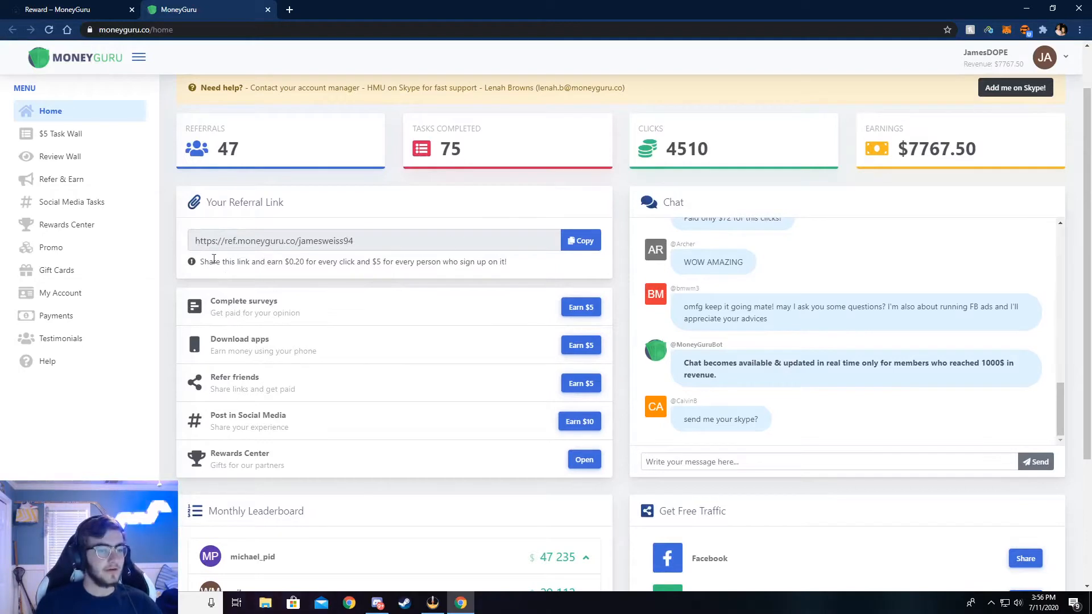
pyautogui.doubleClick(243, 262)
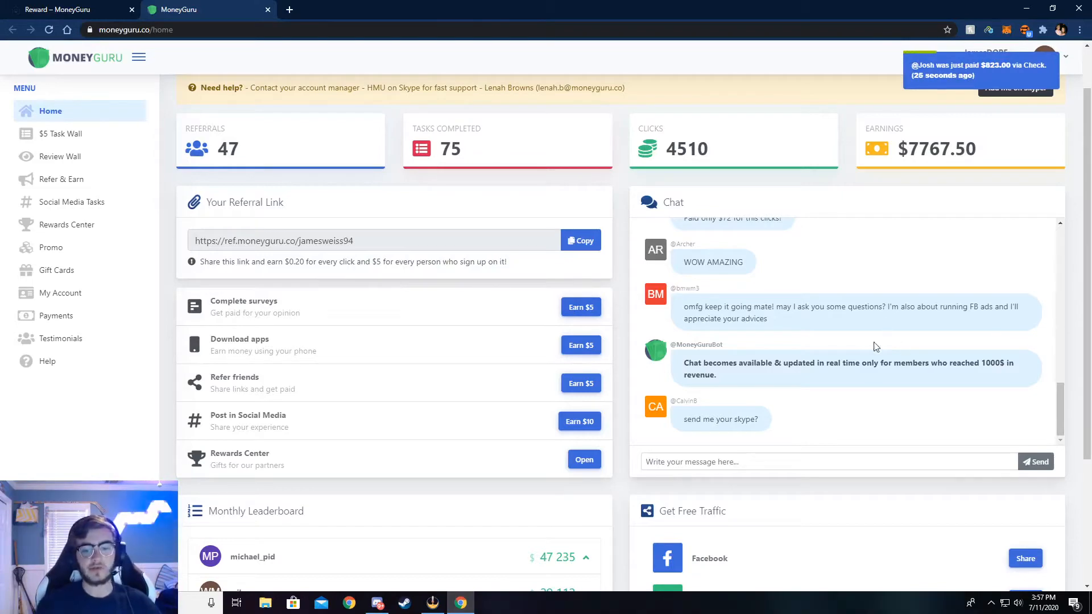
pyautogui.scroll(-3)
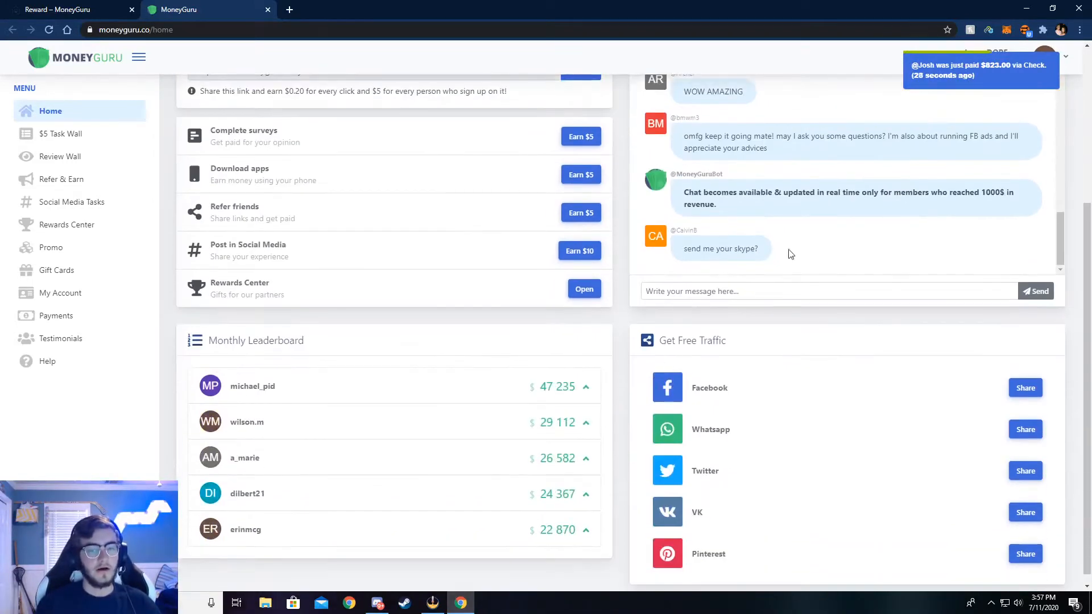
pyautogui.scroll(-3)
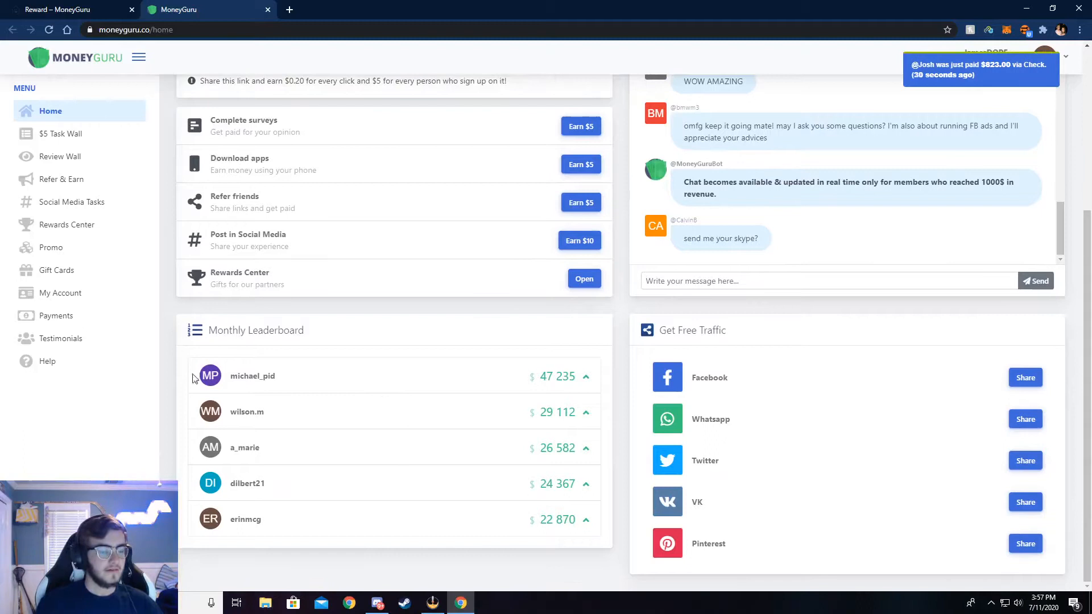
pyautogui.doubleClick(556, 377)
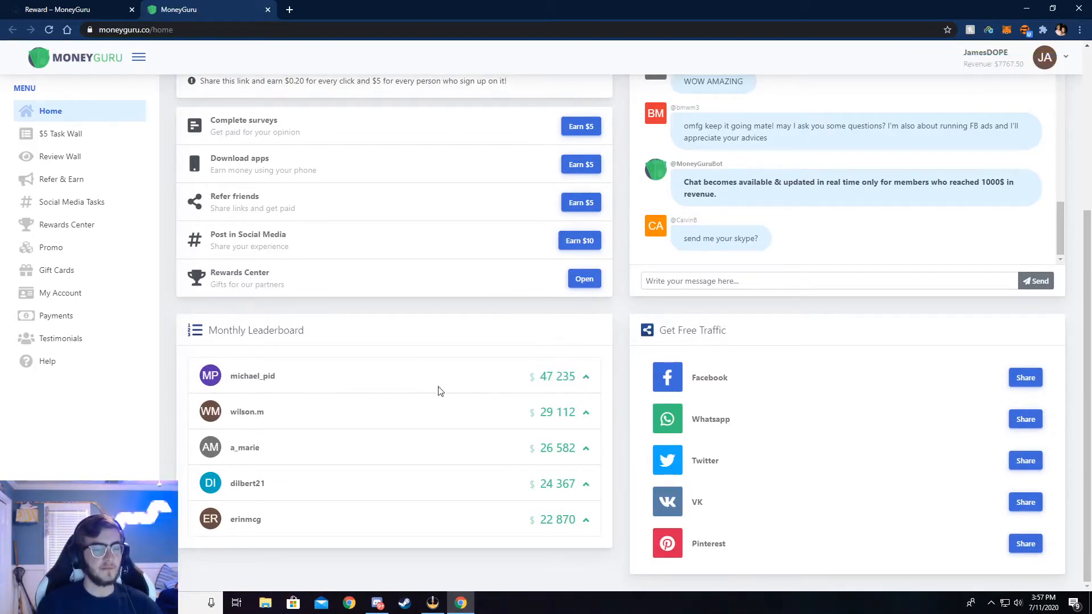
pyautogui.doubleClick(555, 377)
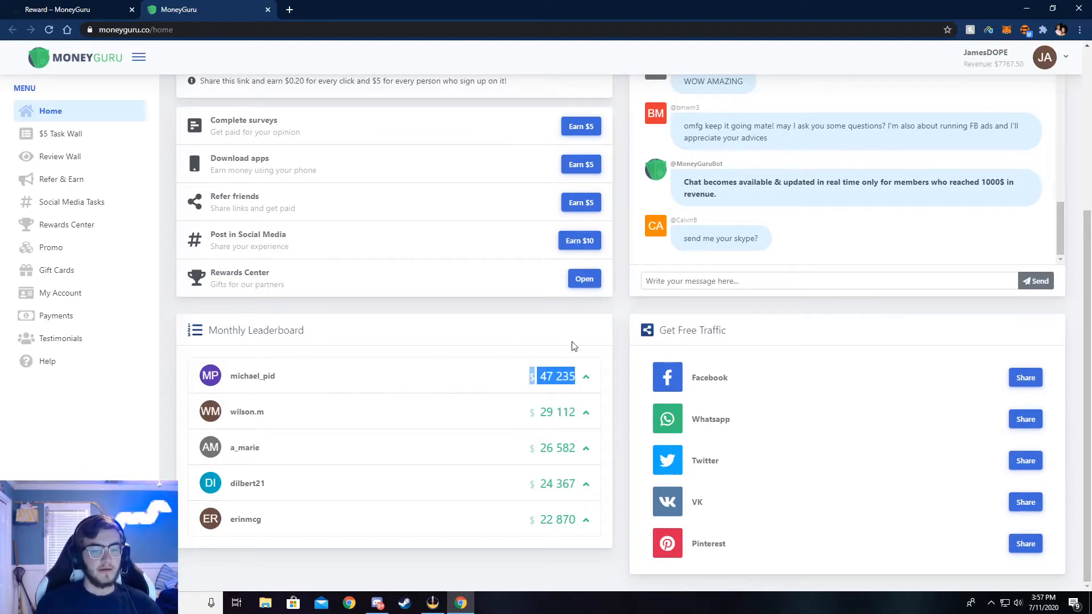
pyautogui.scroll(3)
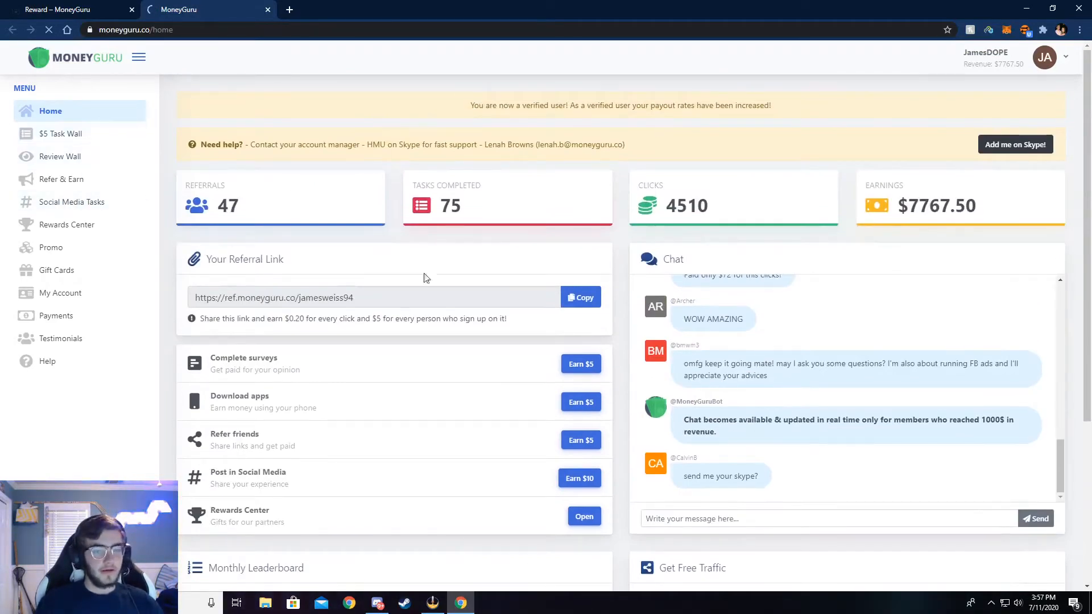
# From the $5 Task Wall, launch the Get Visa $1000 Gift Card offer site via Earn $5.
pyautogui.click(61, 134)
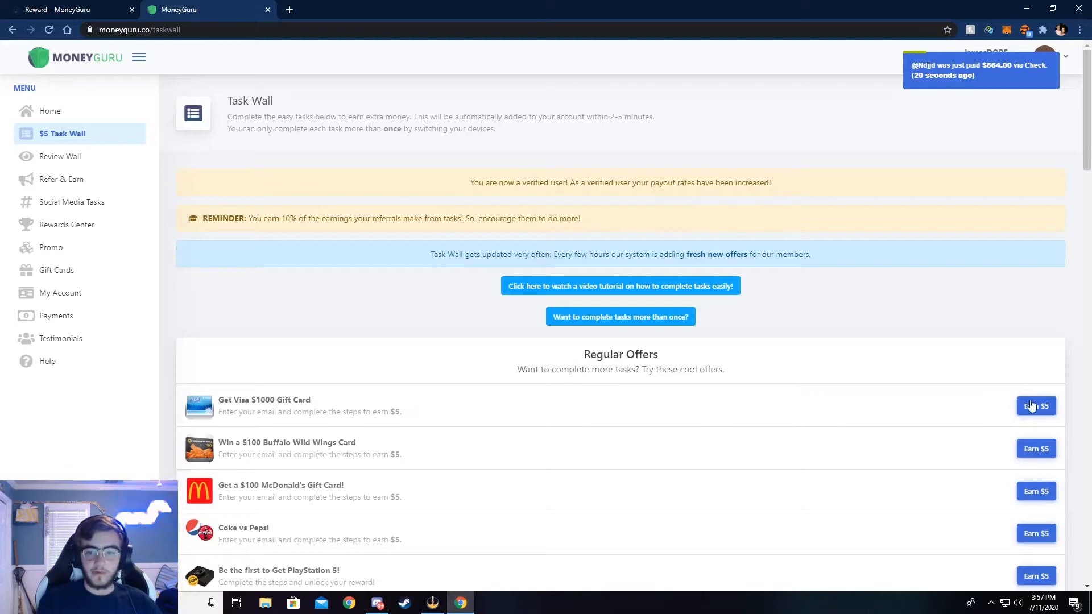
pyautogui.click(1035, 406)
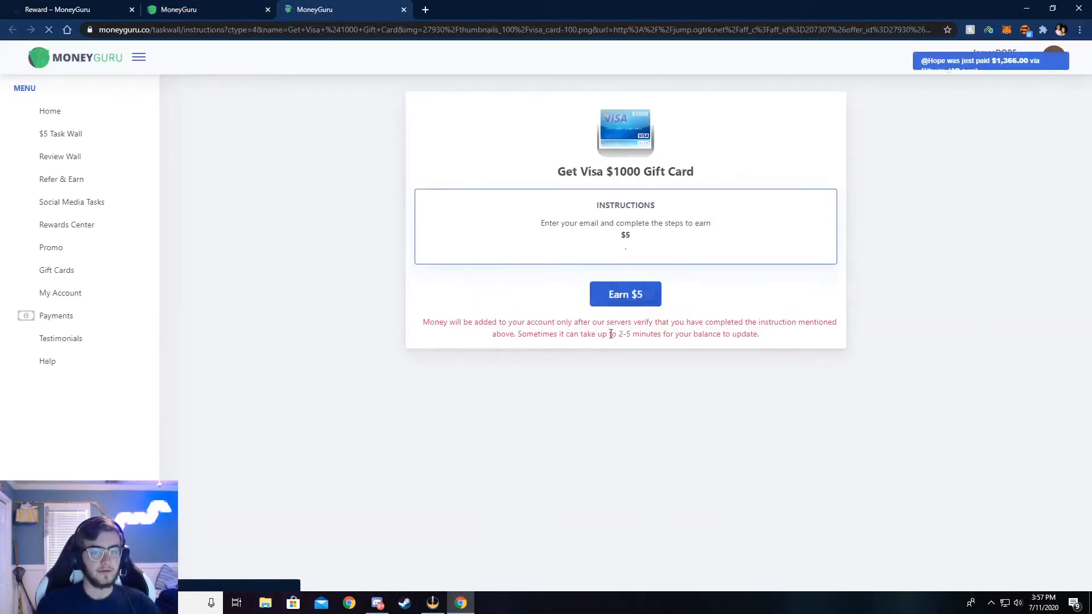
pyautogui.click(625, 294)
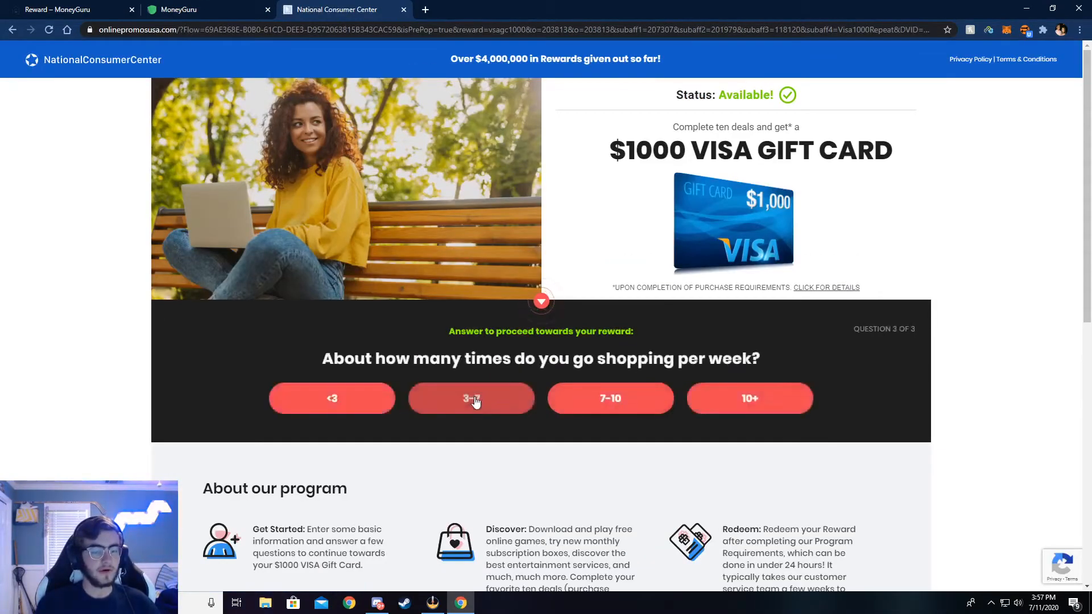
# Answer 3–7 shopping trips per week, confirm the email and submit name and zip code.
pyautogui.click(471, 399)
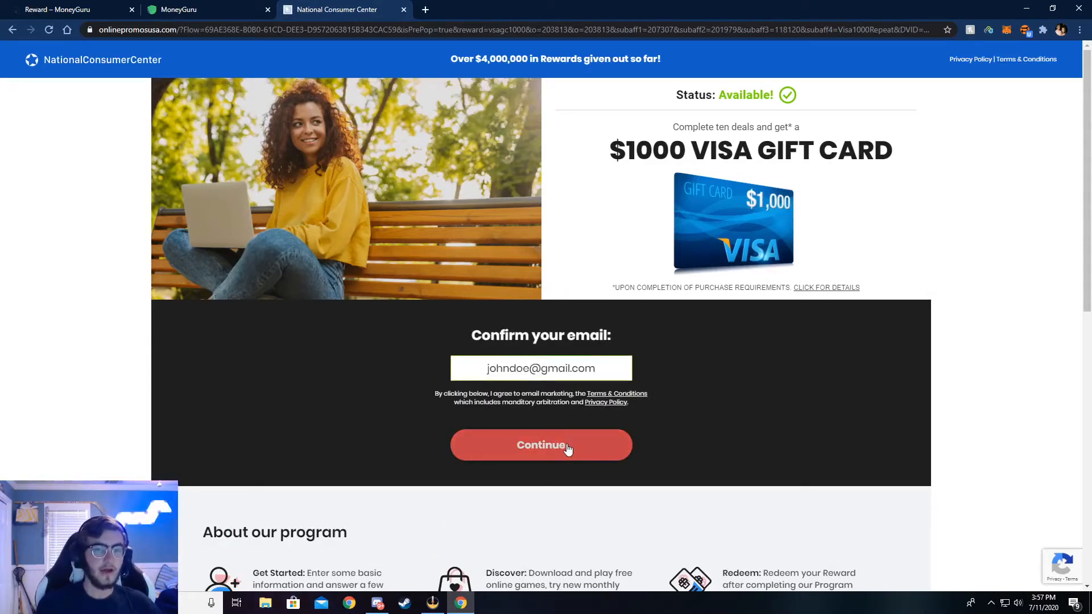
pyautogui.click(541, 445)
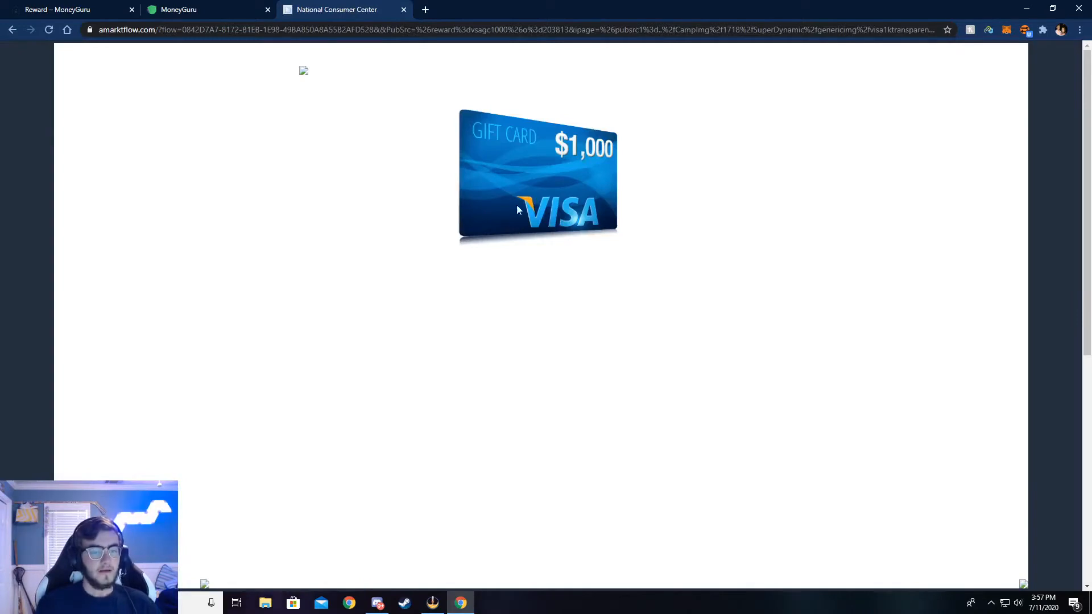
pyautogui.scroll(-3)
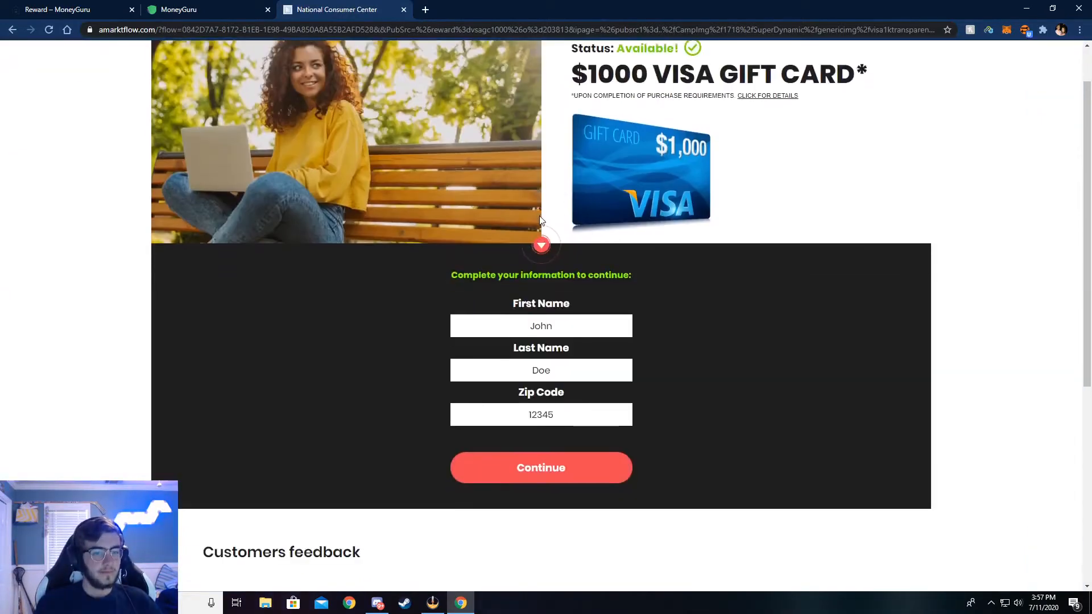
pyautogui.scroll(-3)
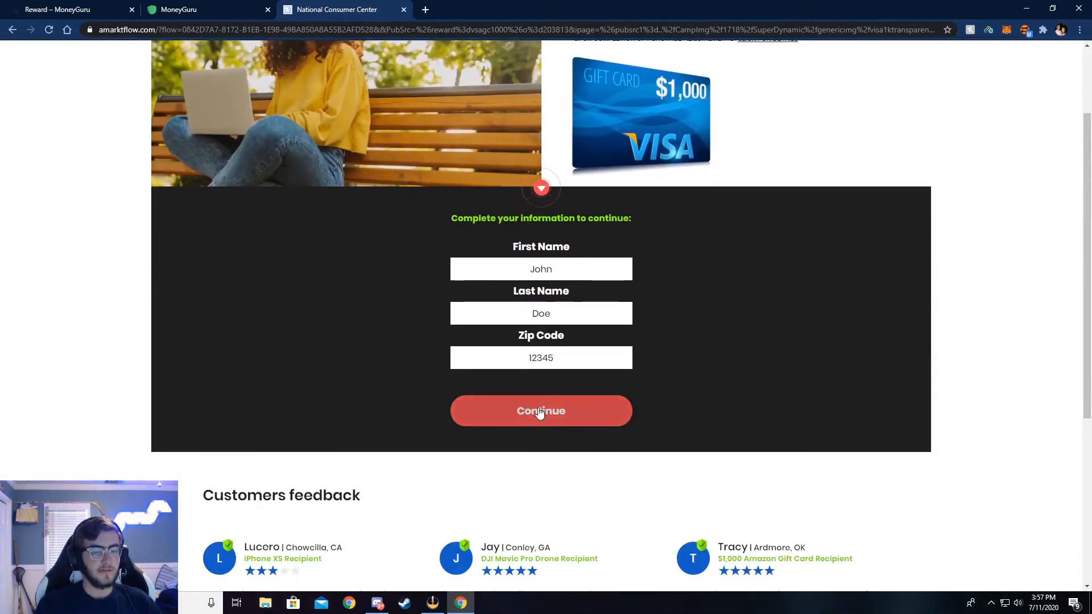
pyautogui.click(540, 410)
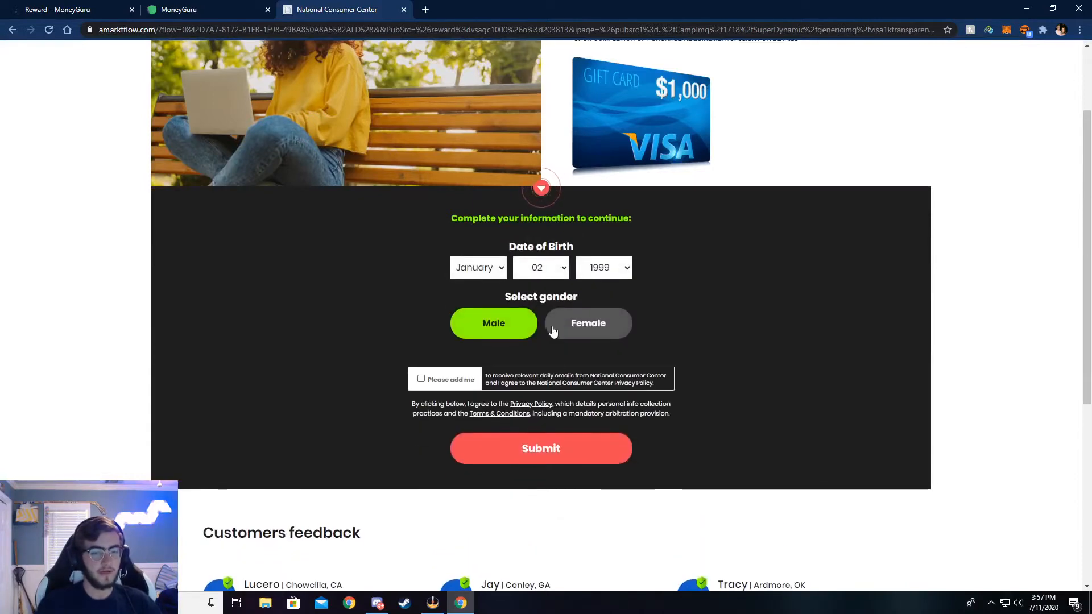
pyautogui.moveTo(759, 330)
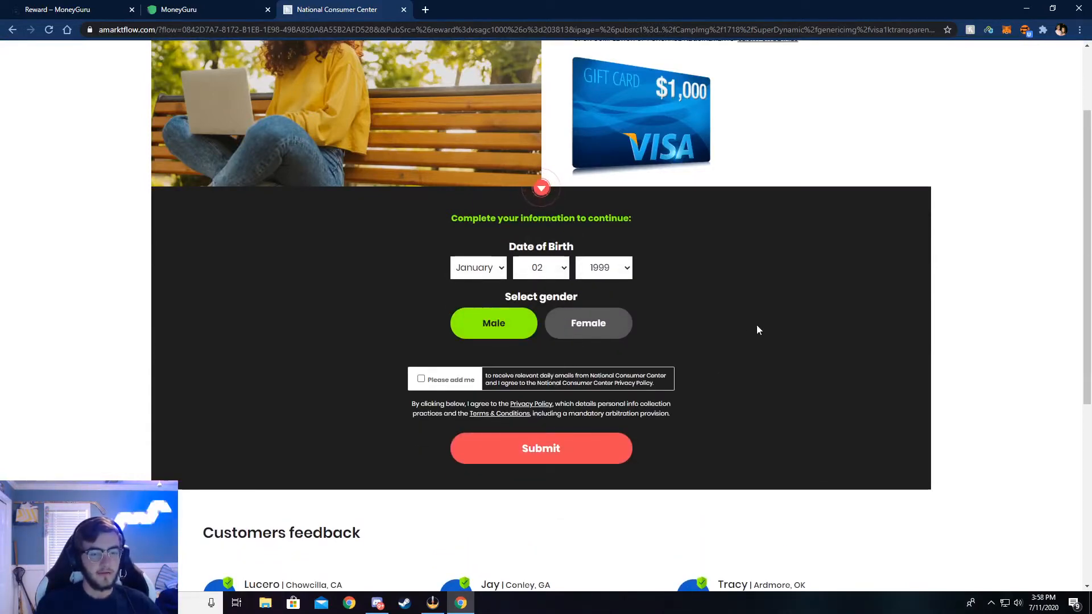
# Submit birth date and gender, then confirm the registration information as accurate.
pyautogui.scroll(-3)
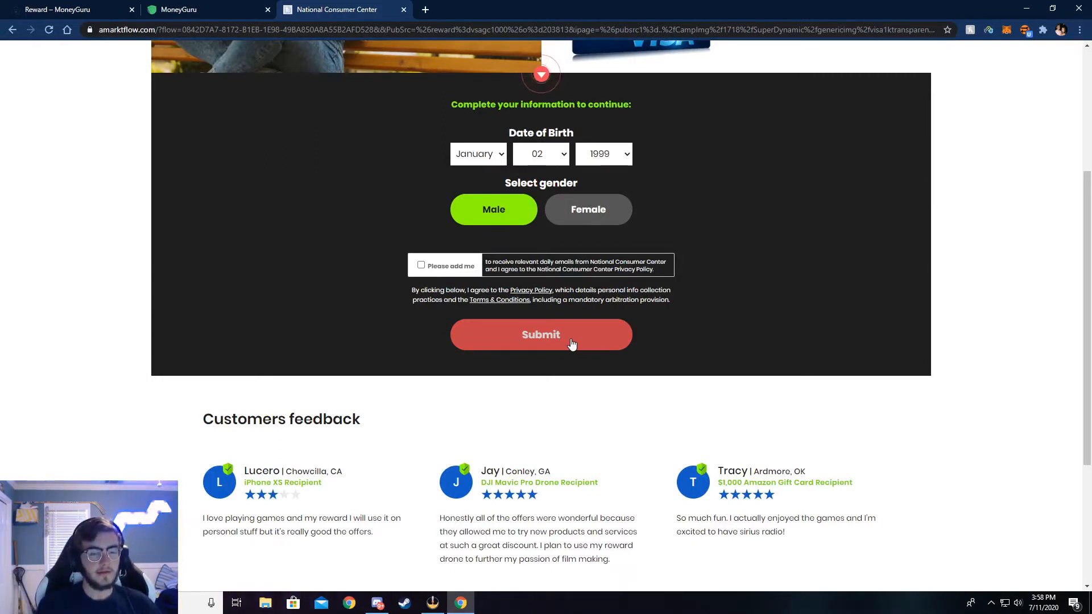
pyautogui.moveTo(555, 339)
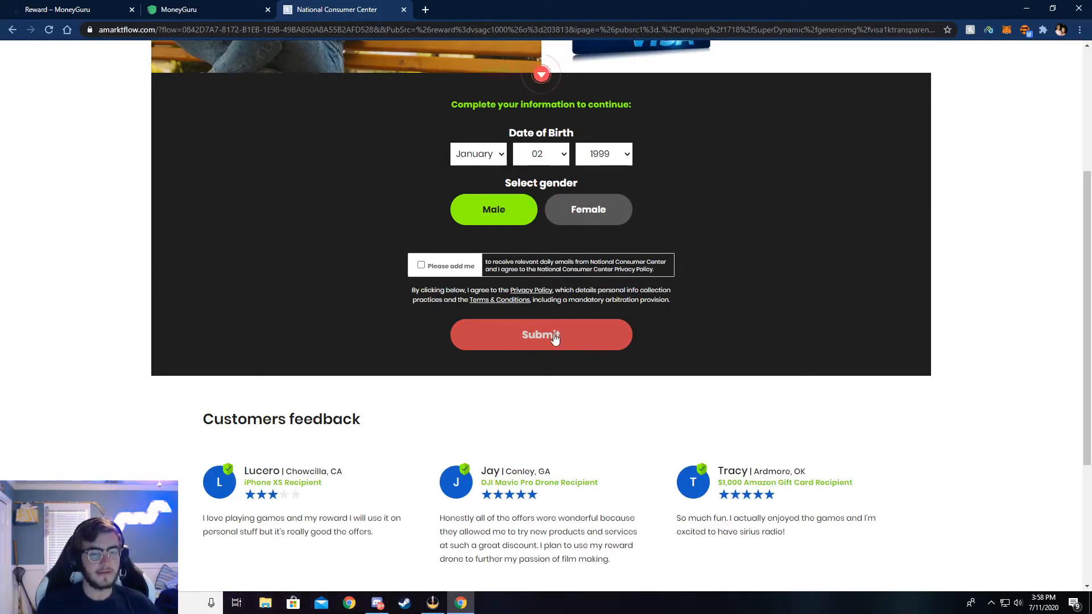
pyautogui.click(541, 335)
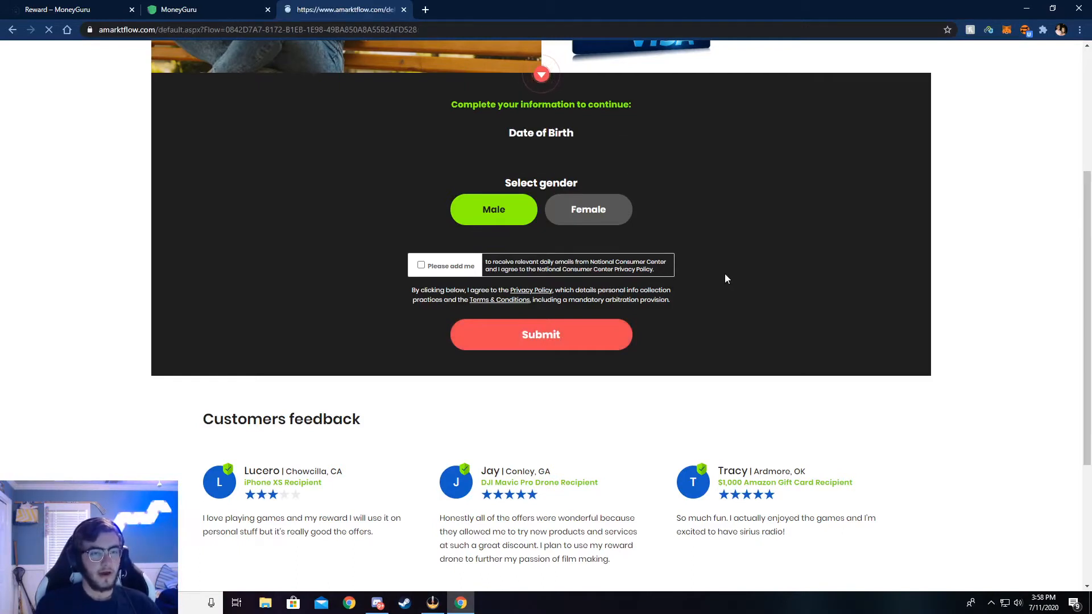
pyautogui.click(542, 335)
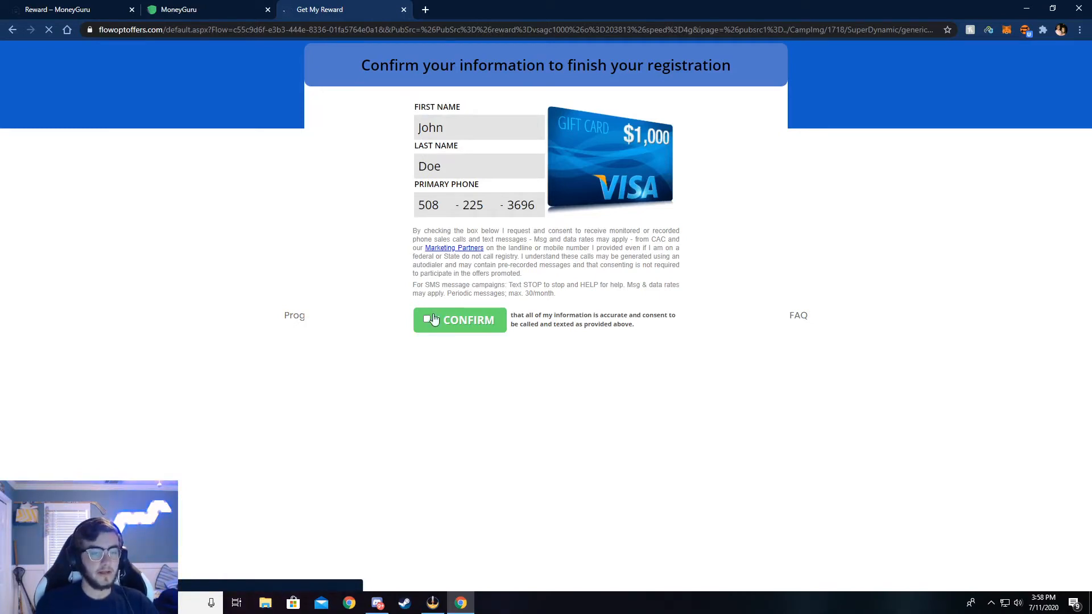
pyautogui.click(460, 320)
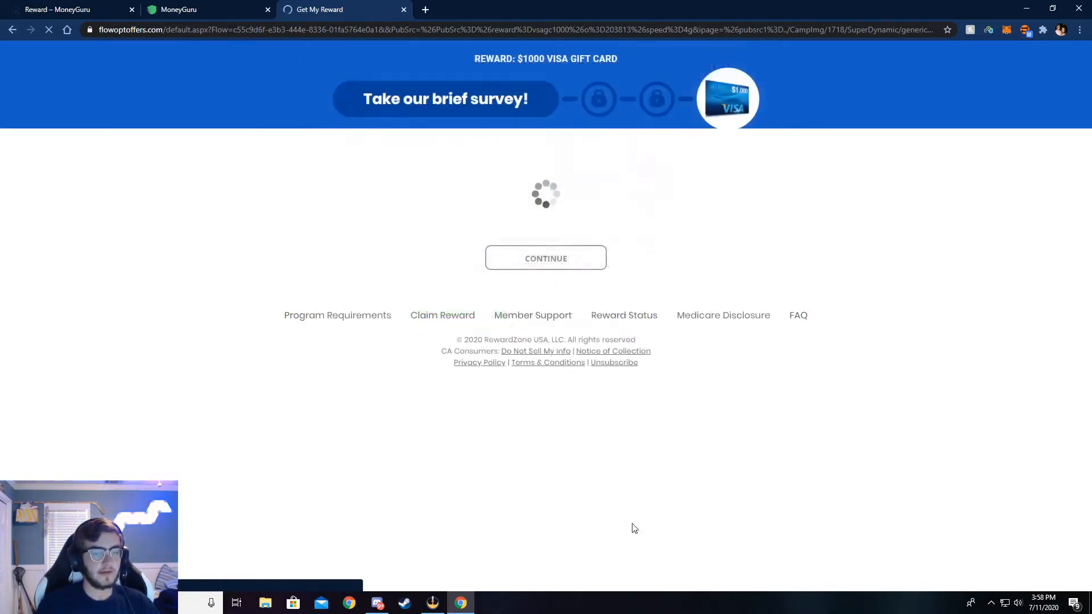
# Continue past the survey to the 'Complete 1 DEAL!' page, then return to MoneyGuru.
pyautogui.click(545, 258)
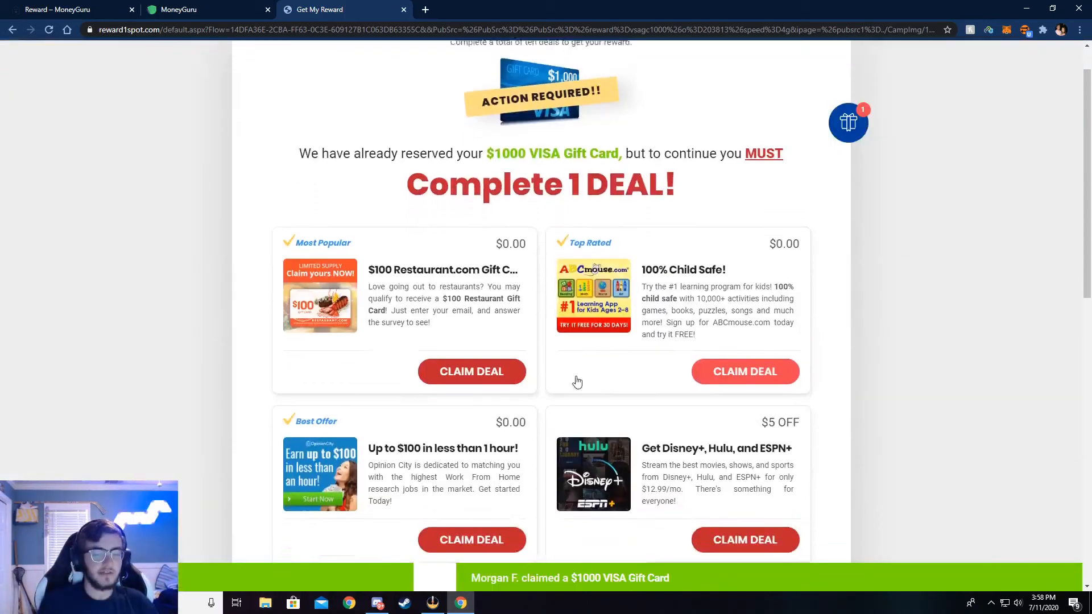
pyautogui.scroll(3)
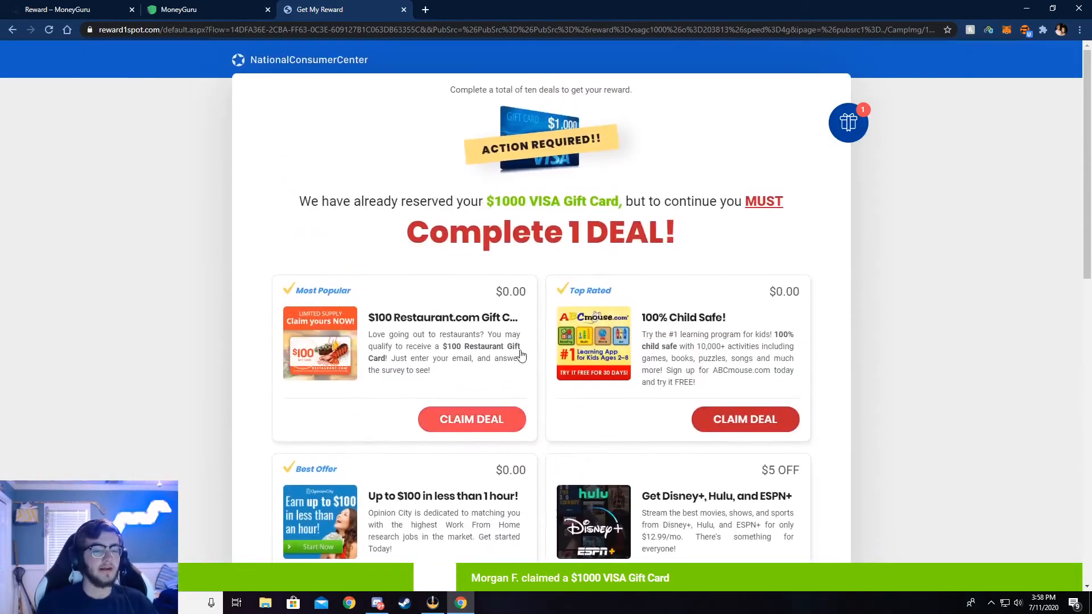
pyautogui.moveTo(371, 147)
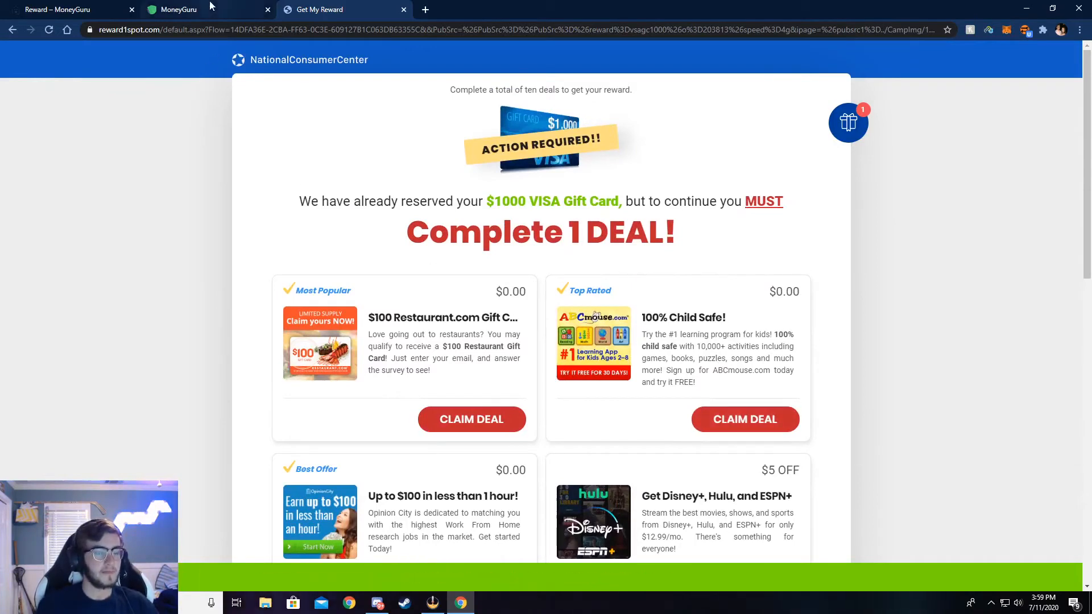
pyautogui.click(171, 9)
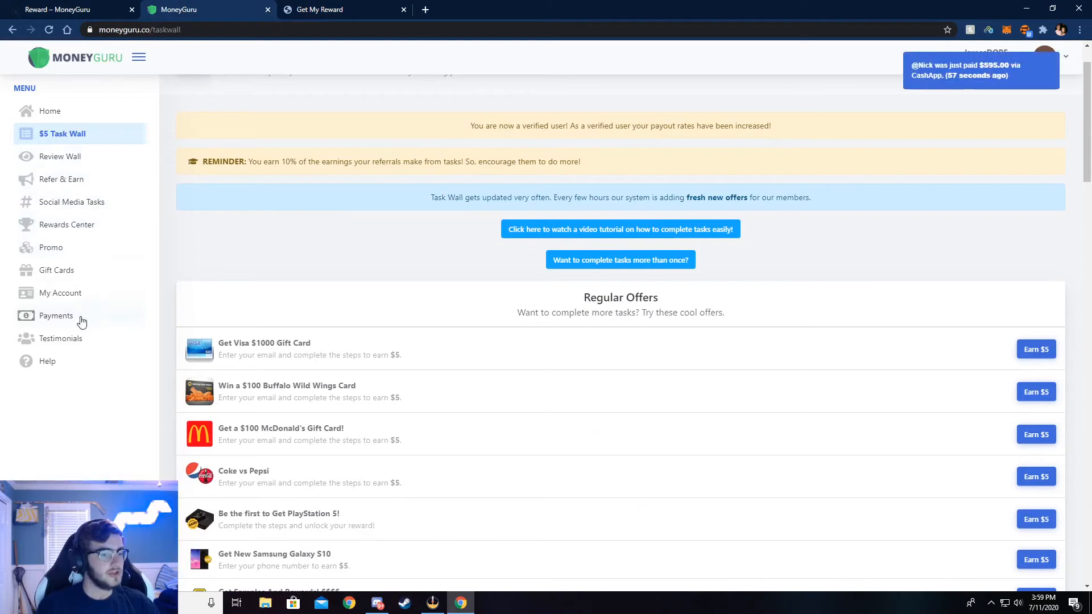
# View the Payments page with $154 current earnings, payout milestones and four paid payouts.
pyautogui.click(57, 315)
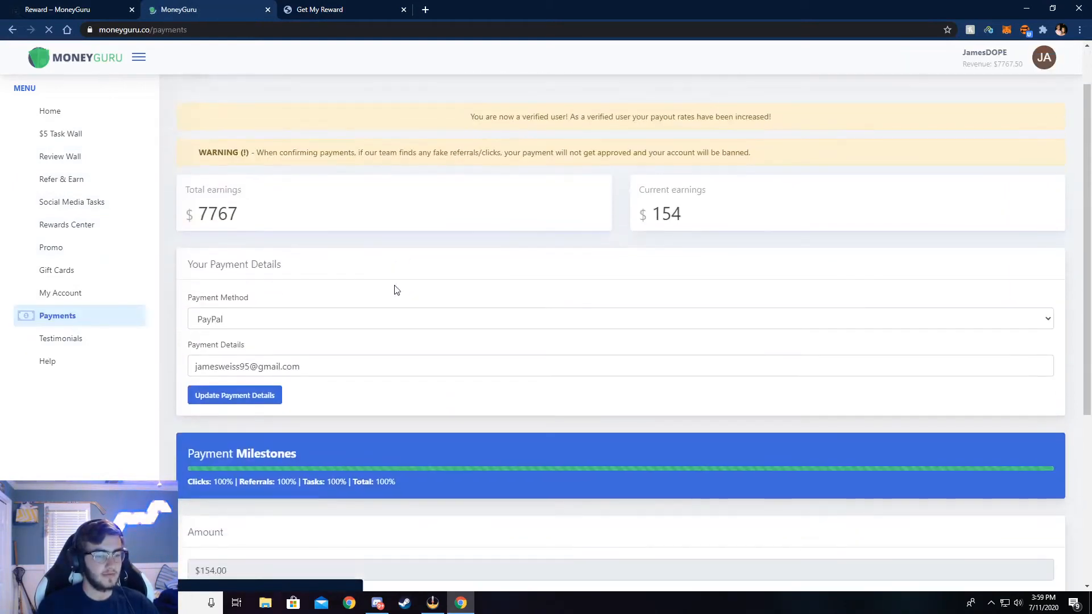
pyautogui.scroll(-3)
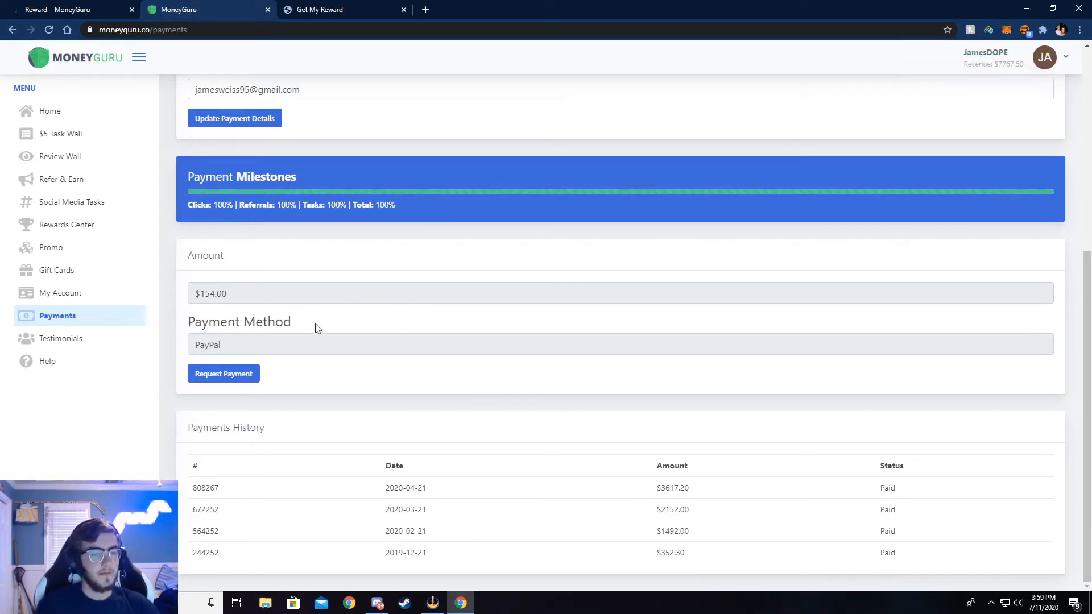
pyautogui.moveTo(246, 447)
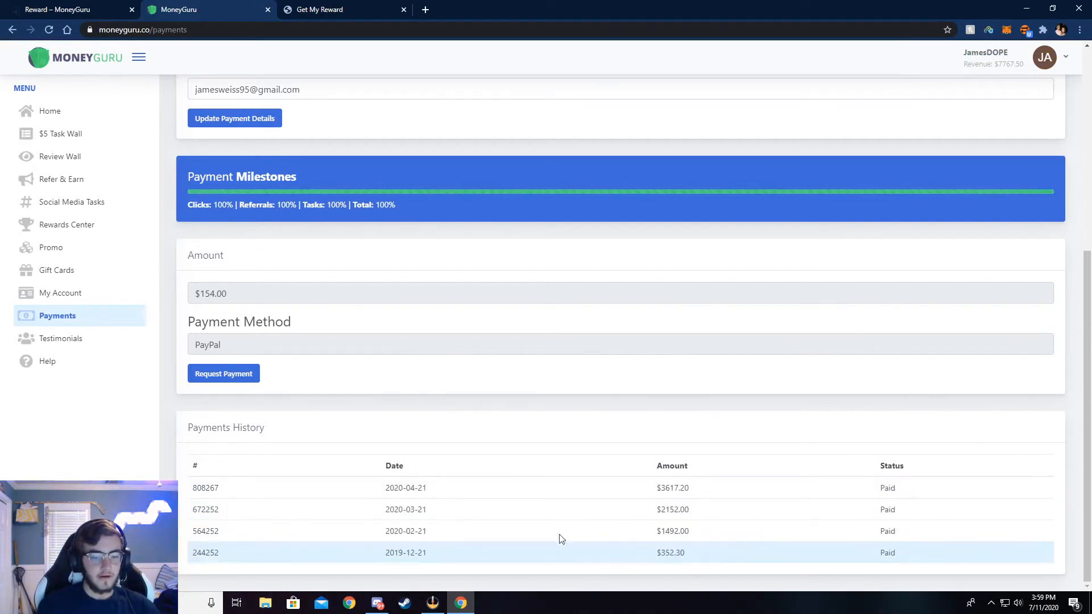
pyautogui.moveTo(690, 410)
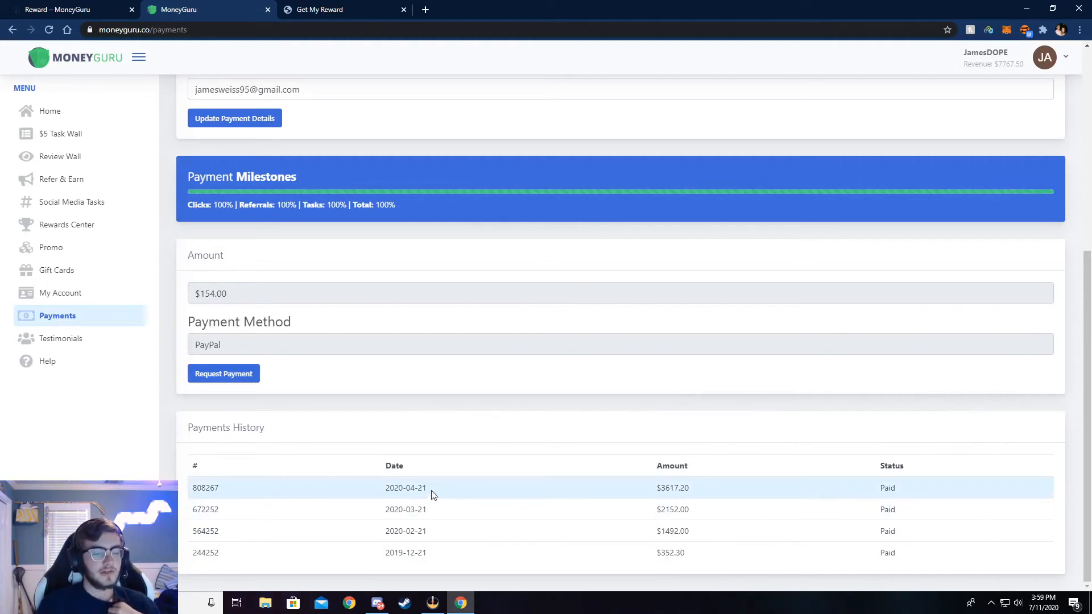
pyautogui.moveTo(624, 476)
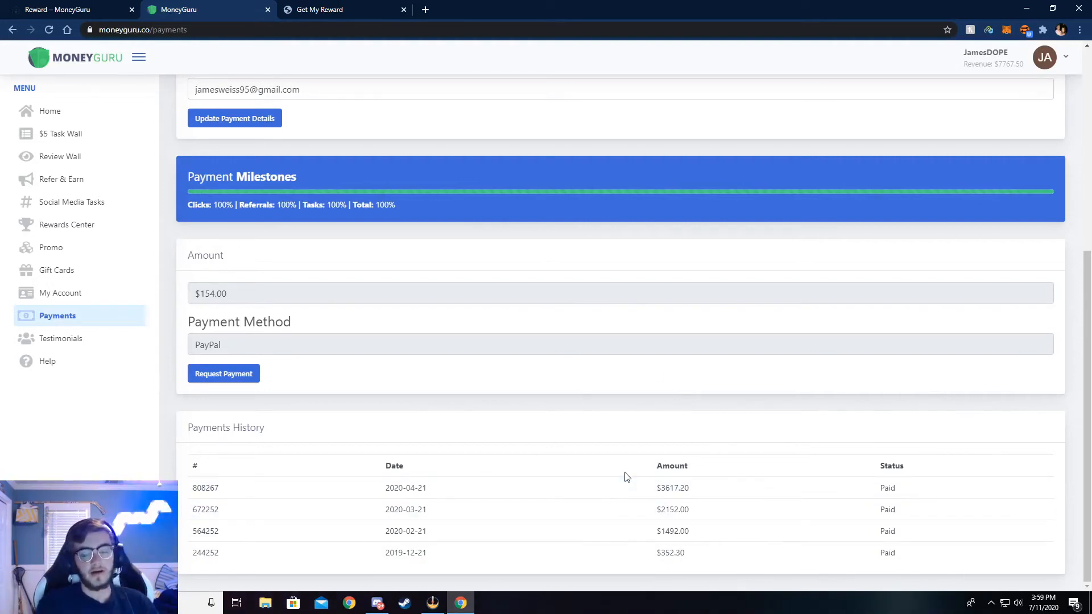
pyautogui.moveTo(56, 271)
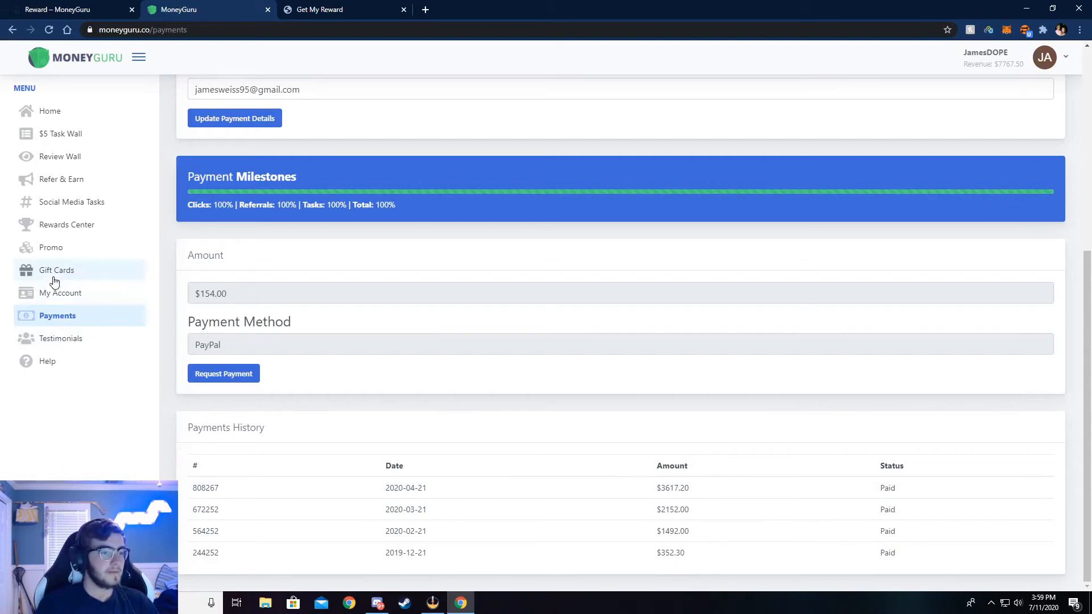
pyautogui.click(57, 271)
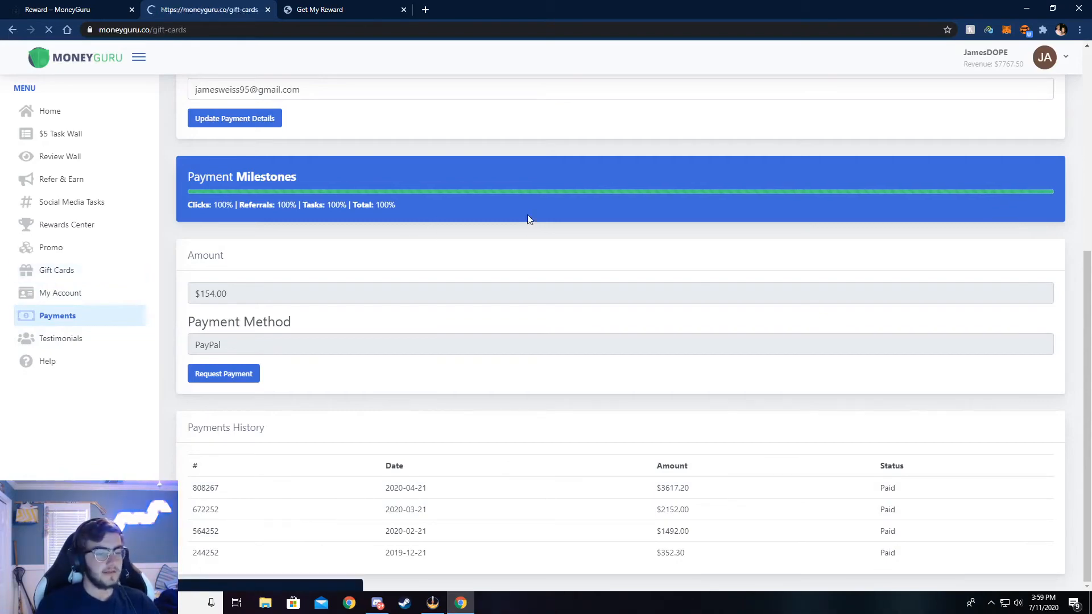
# Browse the Gift Cards Center catalog of 1,000-coin cards from Airbnb to PayPal top-up and back.
pyautogui.click(58, 271)
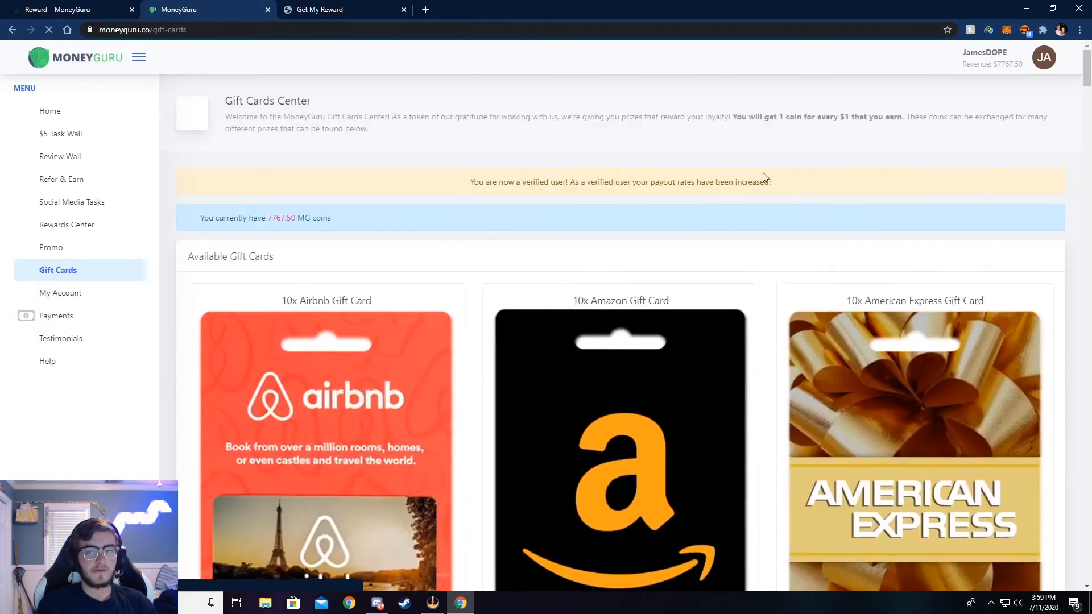
pyautogui.scroll(-3)
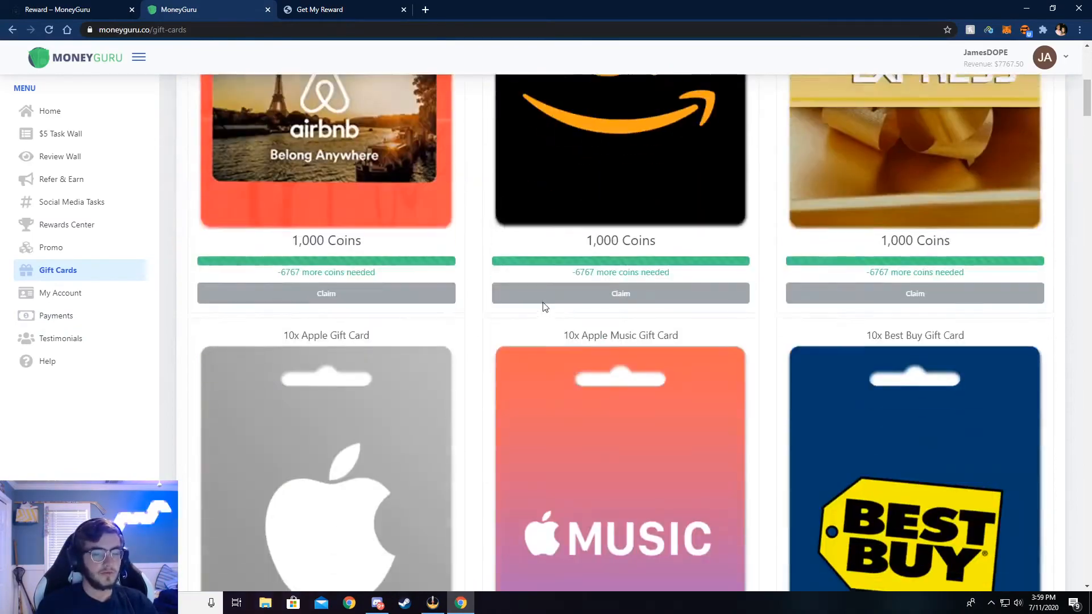
pyautogui.scroll(-3)
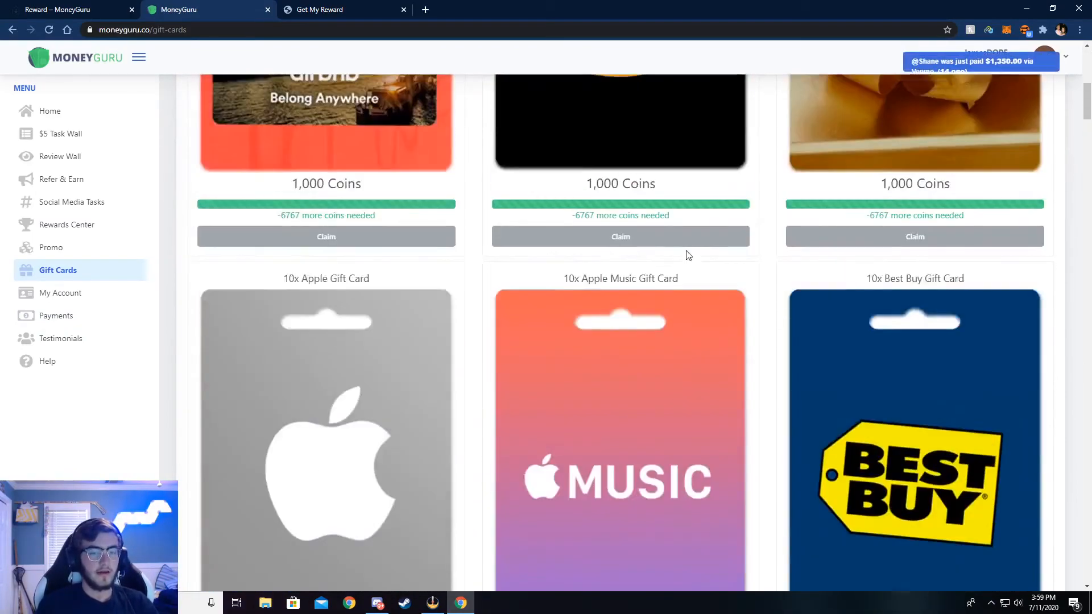
pyautogui.scroll(-3)
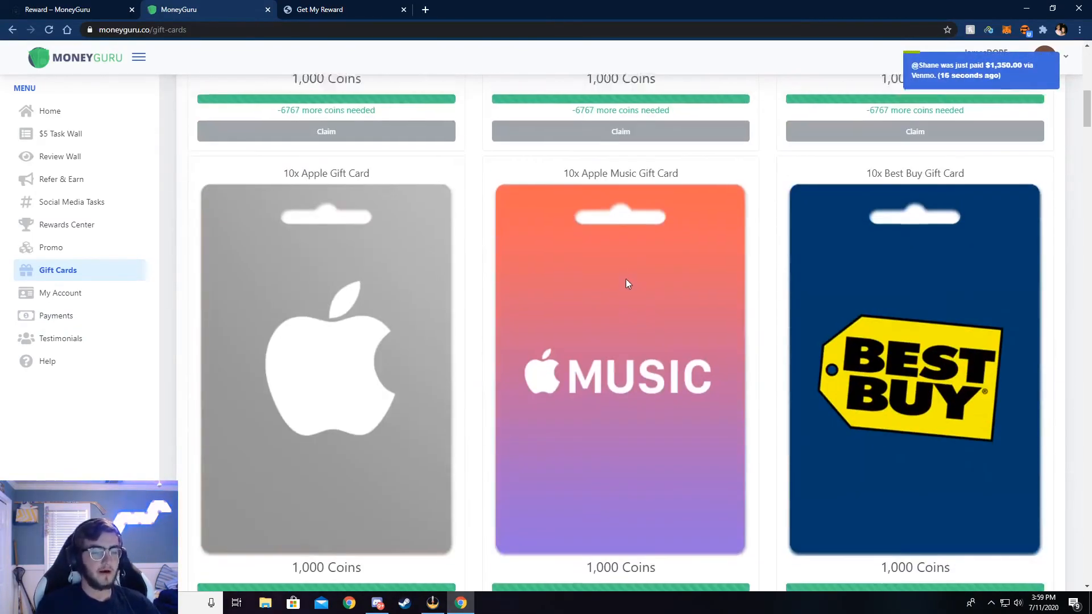
pyautogui.scroll(-3)
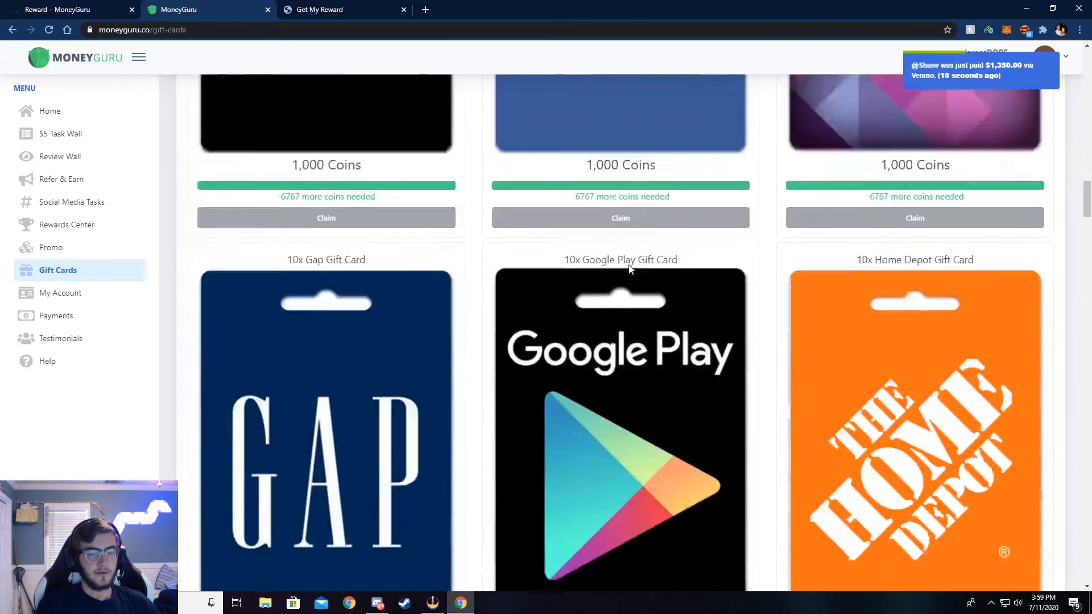
pyautogui.scroll(-3)
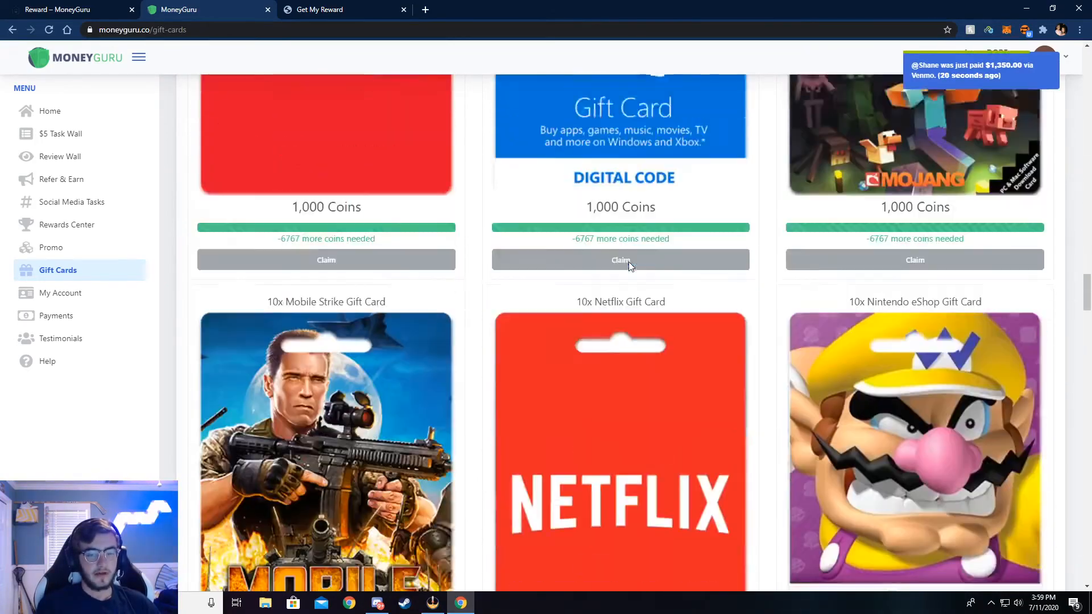
pyautogui.scroll(-3)
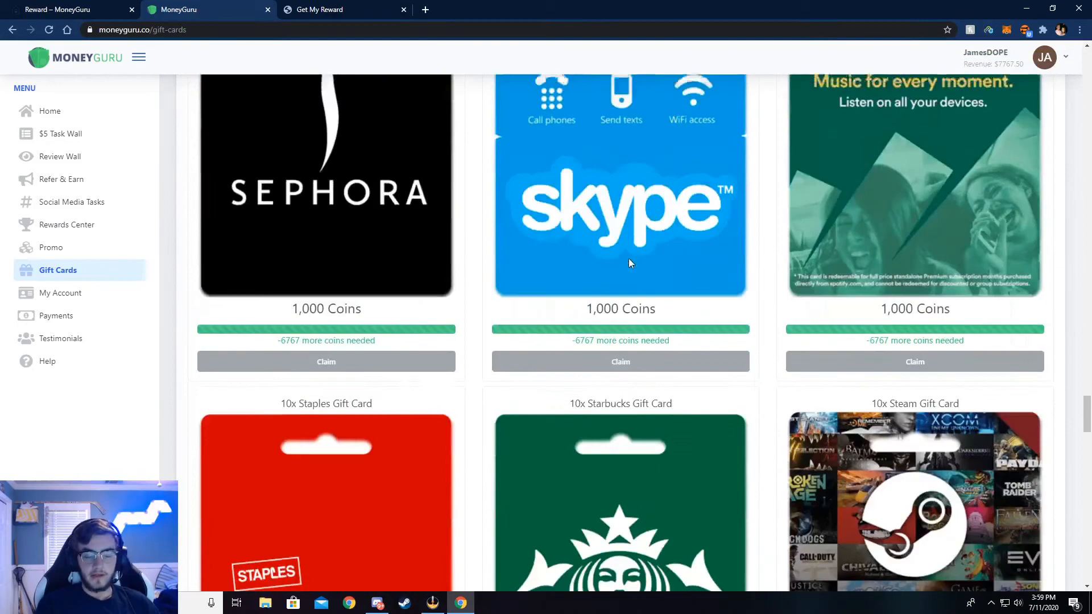
pyautogui.scroll(-3)
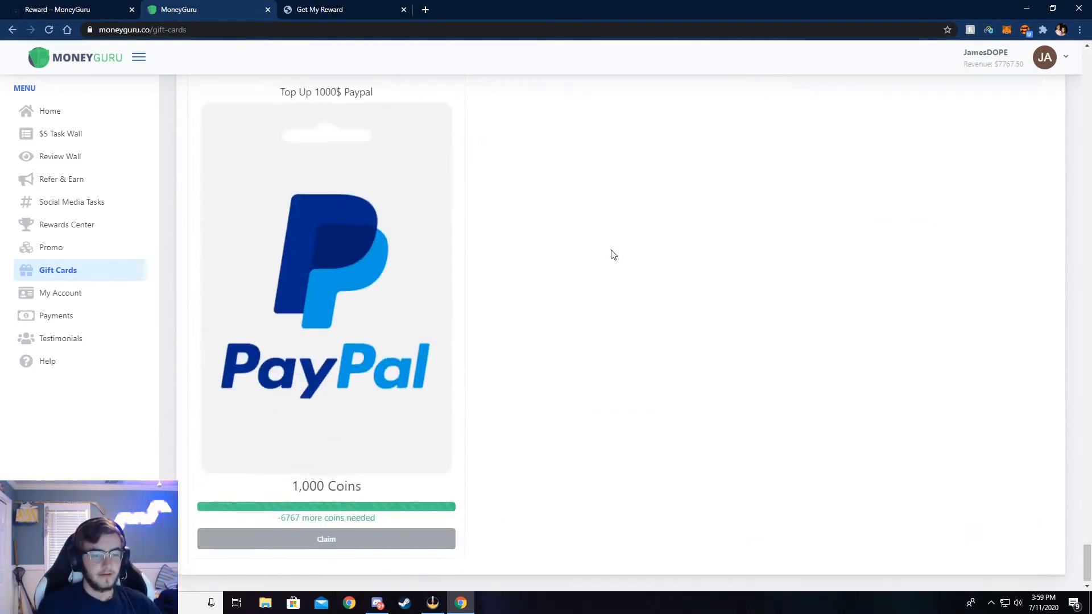
pyautogui.scroll(-3)
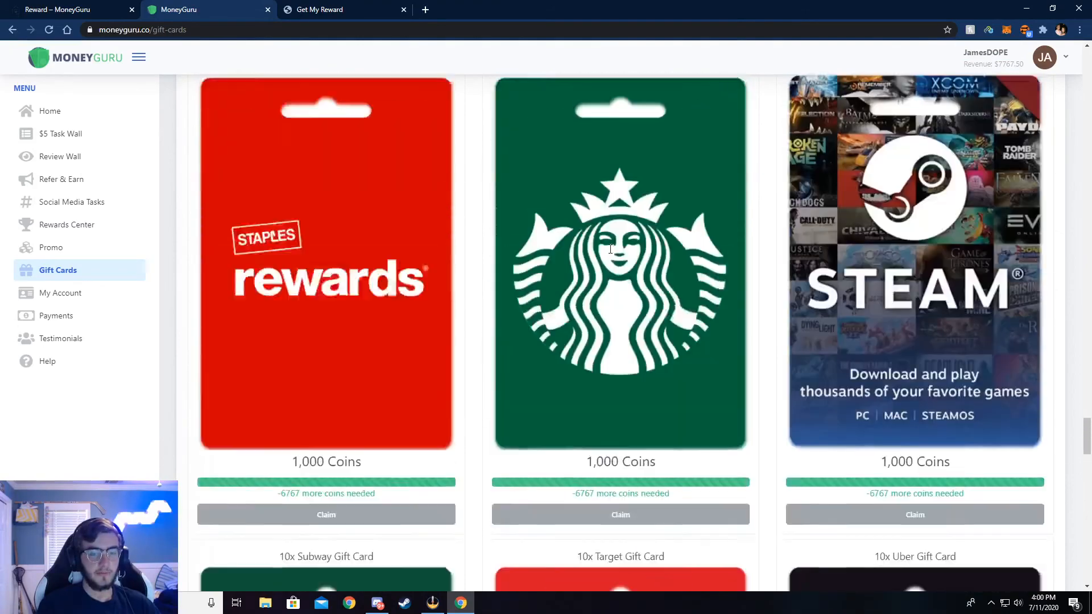
pyautogui.scroll(-3)
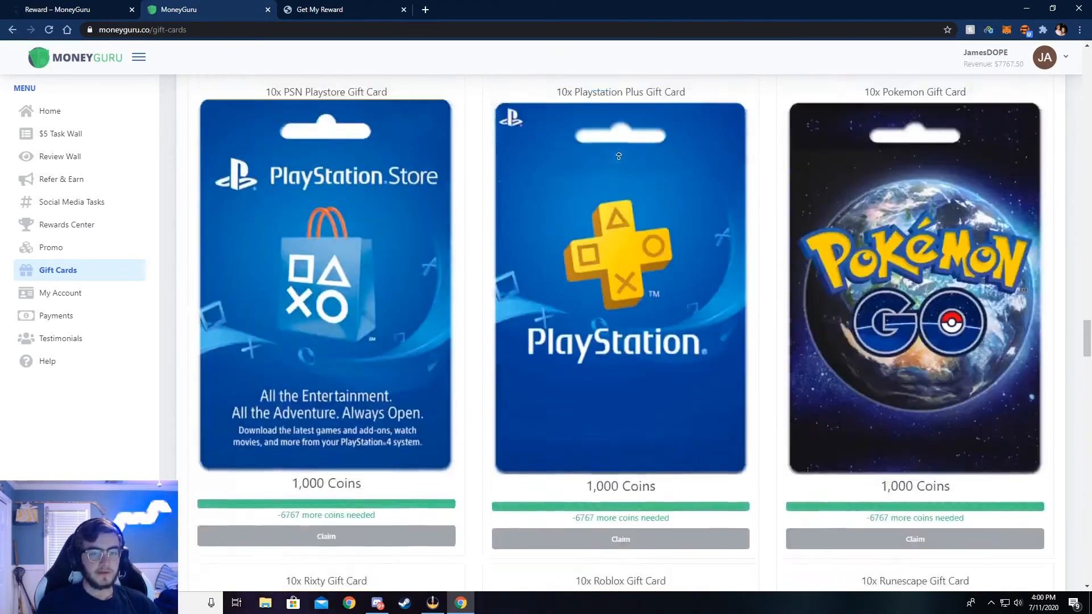
pyautogui.scroll(3)
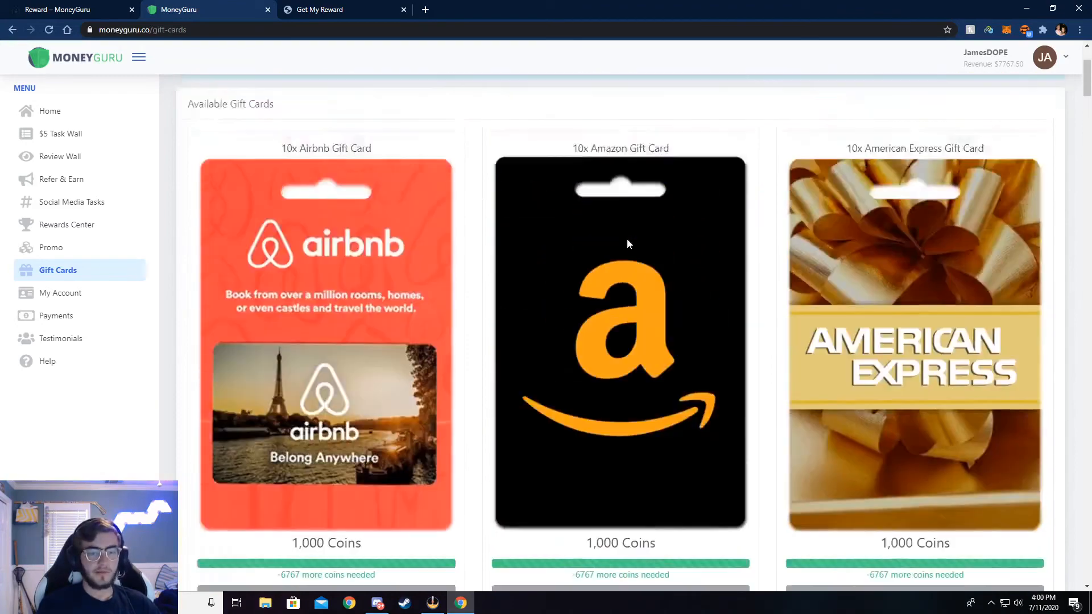
pyautogui.scroll(3)
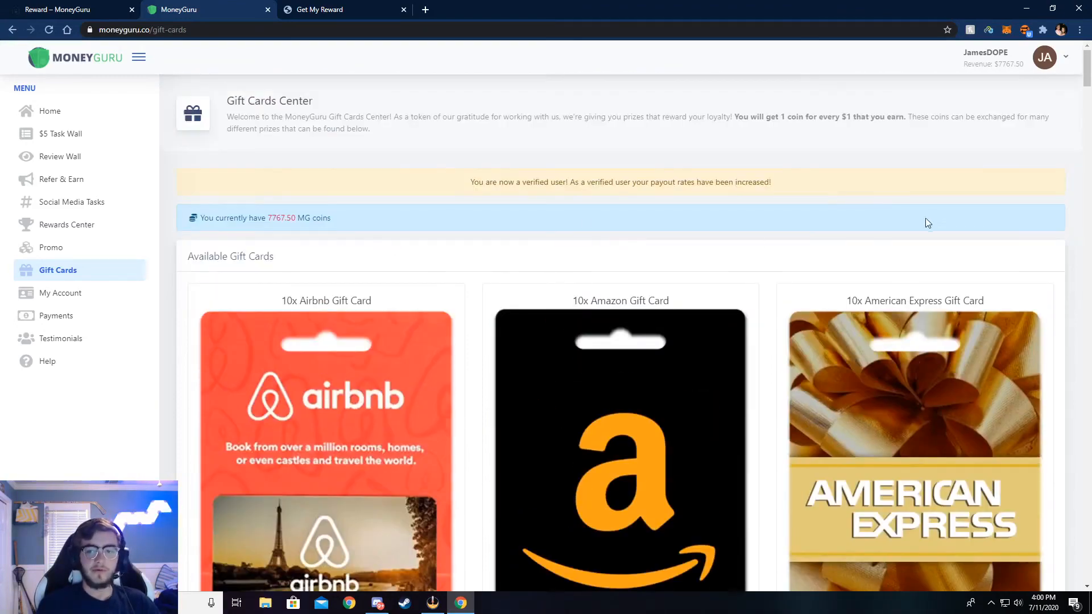